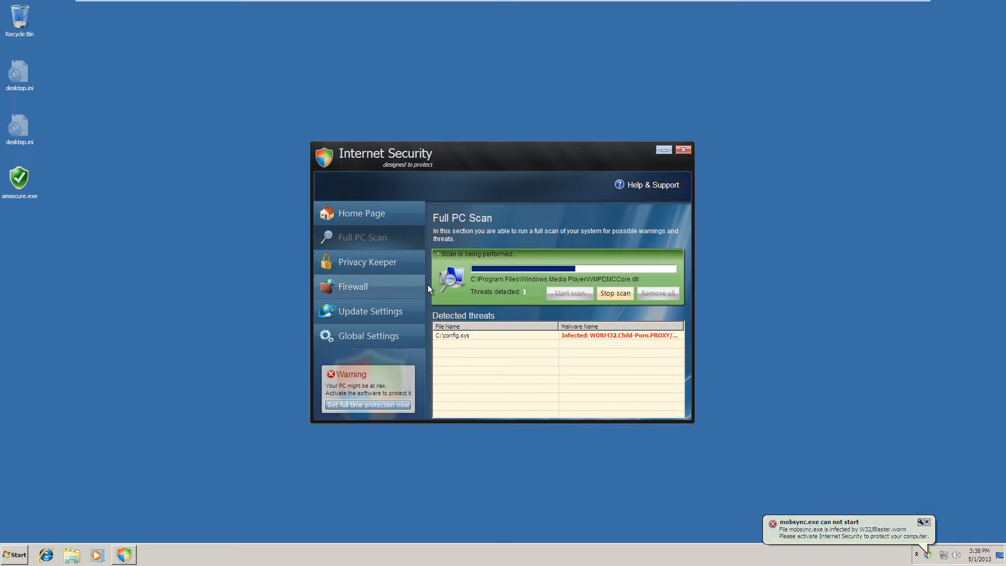
- Browse the rogue's Firewall, Privacy Keeper, Update and Global Settings pages, then return to the scan results until the 2-files warning appears
{"action": "left_click", "coordinate": [353, 287]}
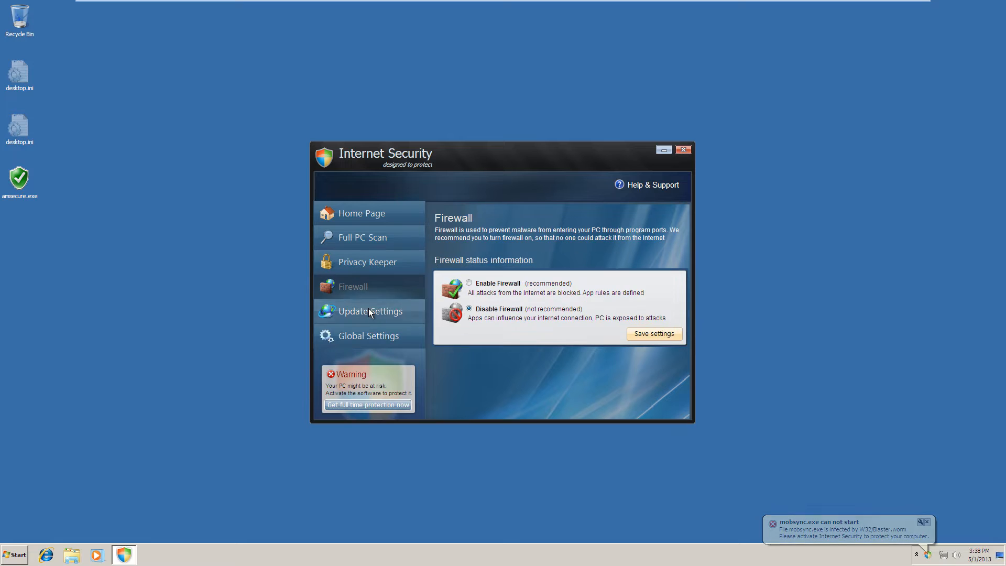
{"action": "left_click", "coordinate": [370, 262]}
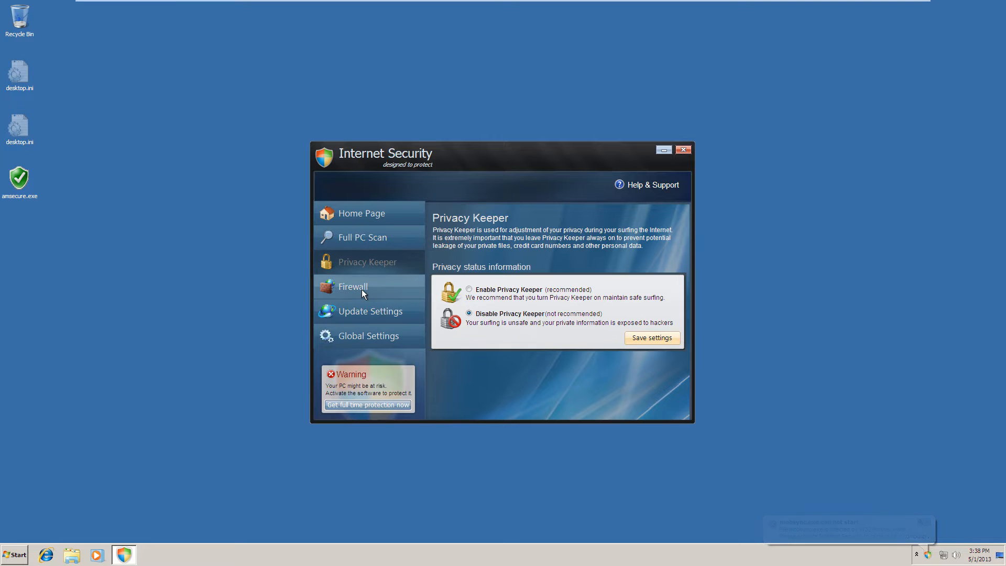
{"action": "left_click", "coordinate": [369, 311]}
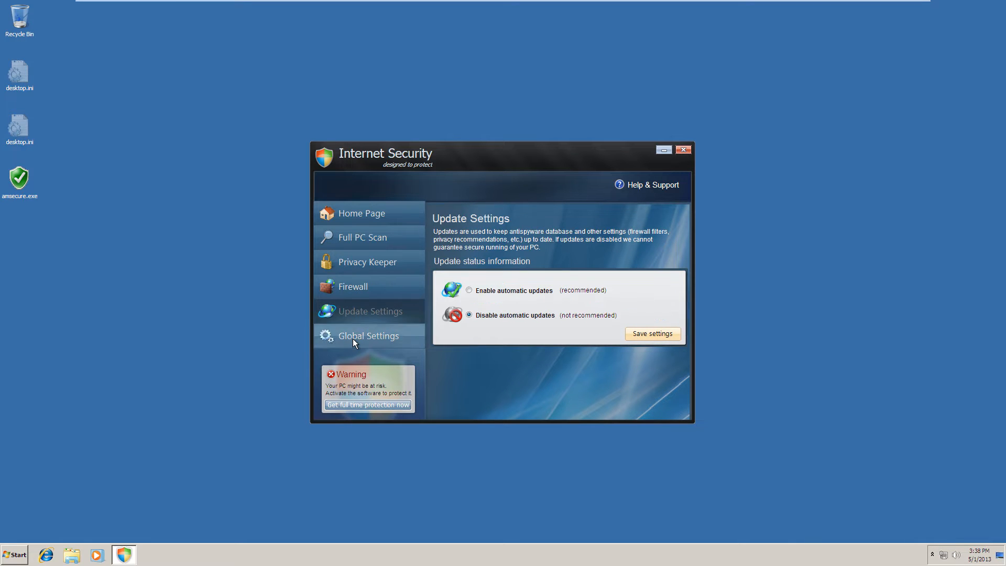
{"action": "left_click", "coordinate": [368, 336]}
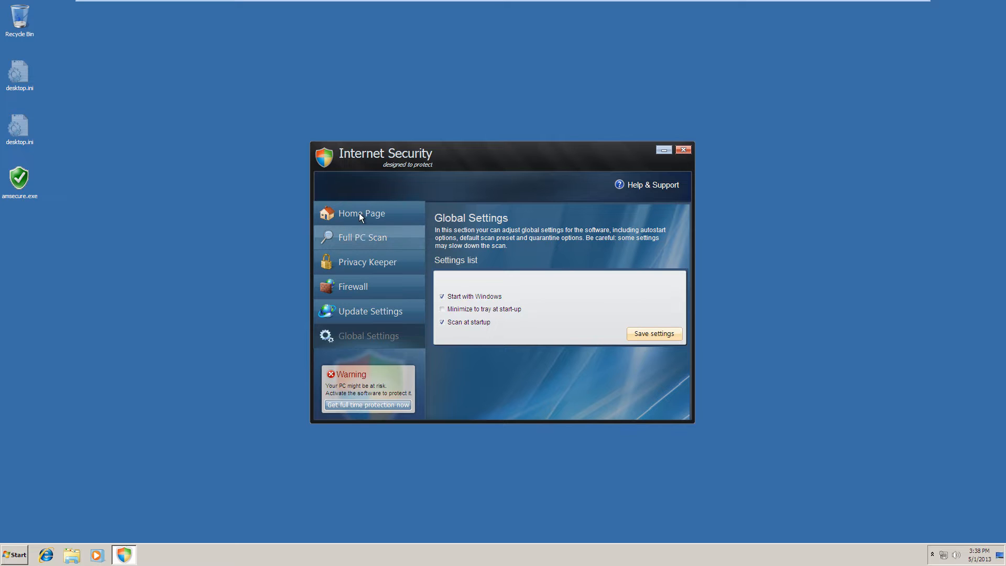
{"action": "left_click", "coordinate": [360, 214]}
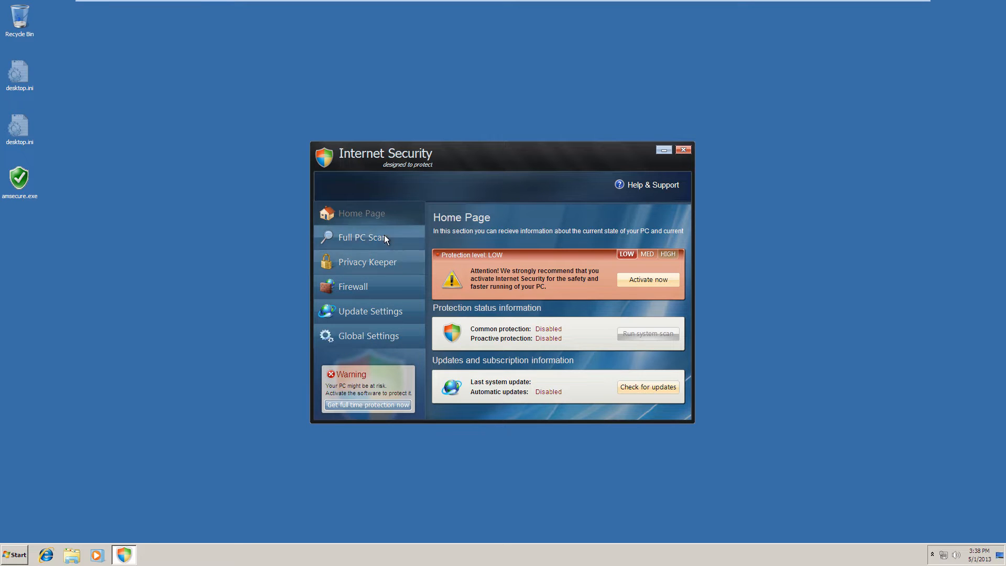
{"action": "left_click", "coordinate": [362, 237]}
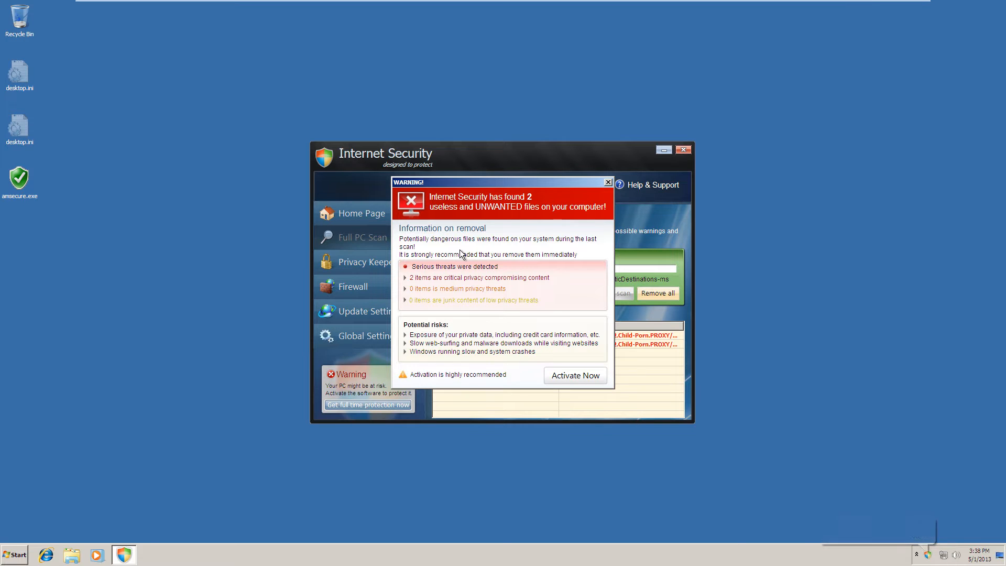
- Reach the fake checkout for the 3-year $88.95 plan via Activate Now, then close it back to the scan window
{"action": "left_click", "coordinate": [574, 375]}
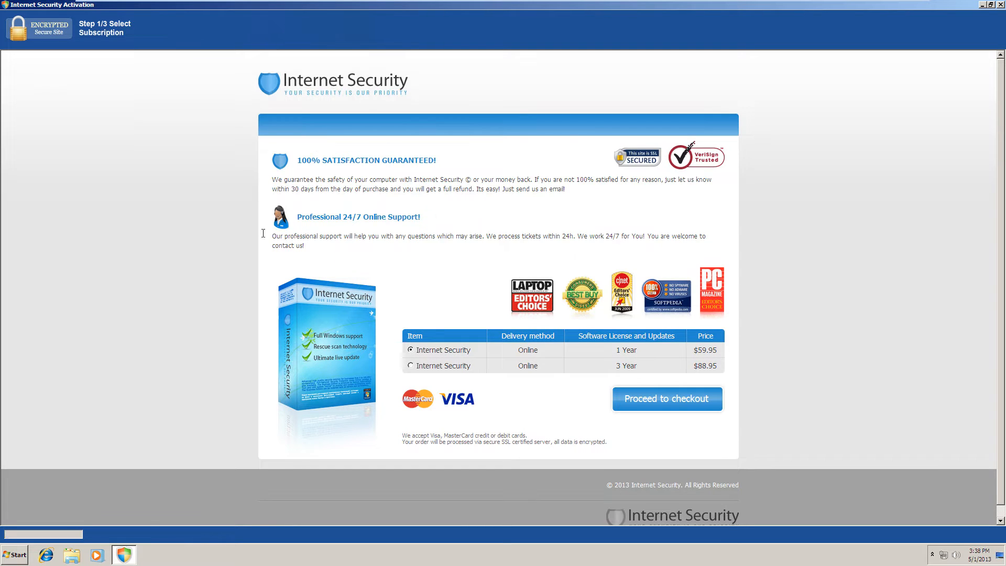
{"action": "mouse_move", "coordinate": [626, 349]}
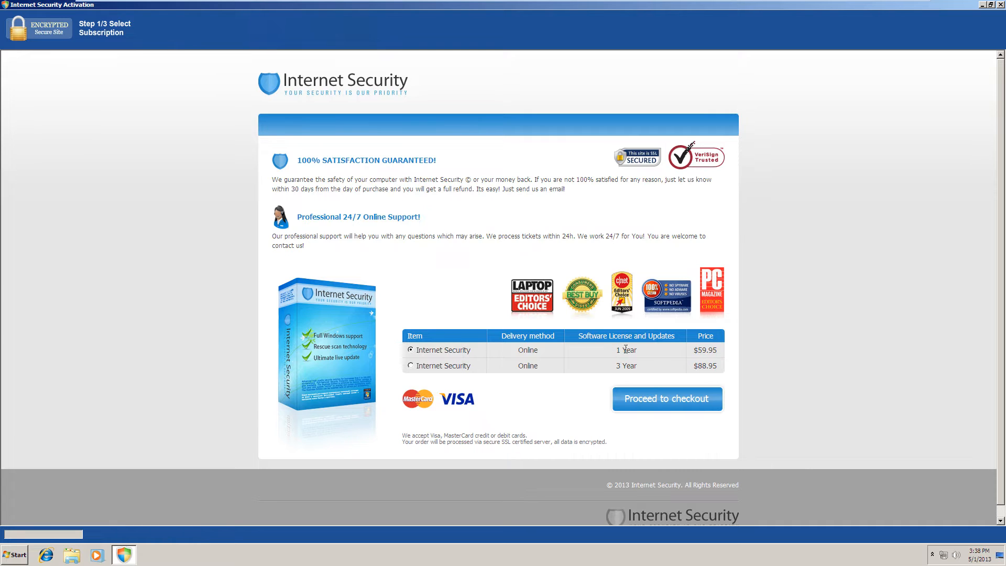
{"action": "mouse_move", "coordinate": [433, 372]}
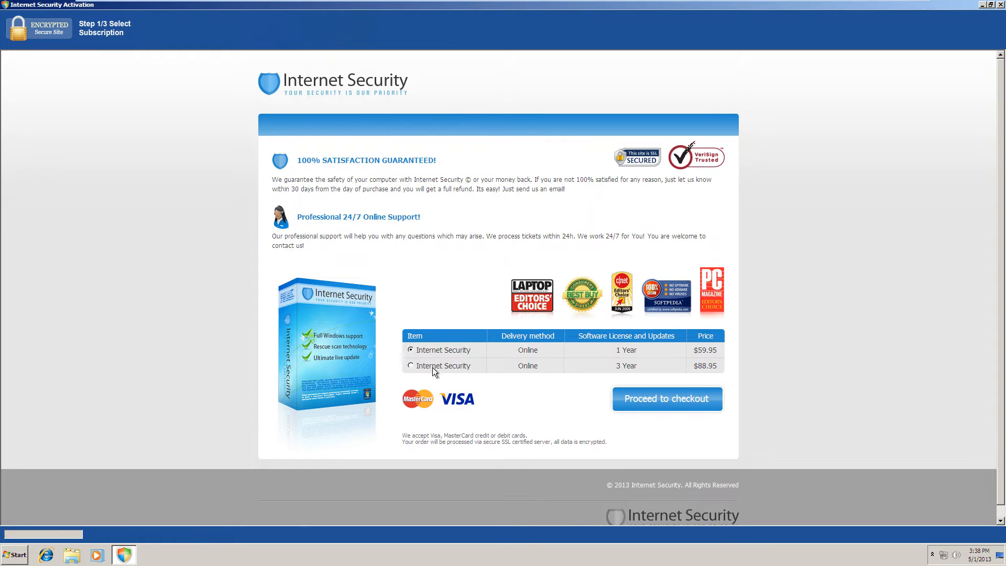
{"action": "left_click", "coordinate": [410, 365]}
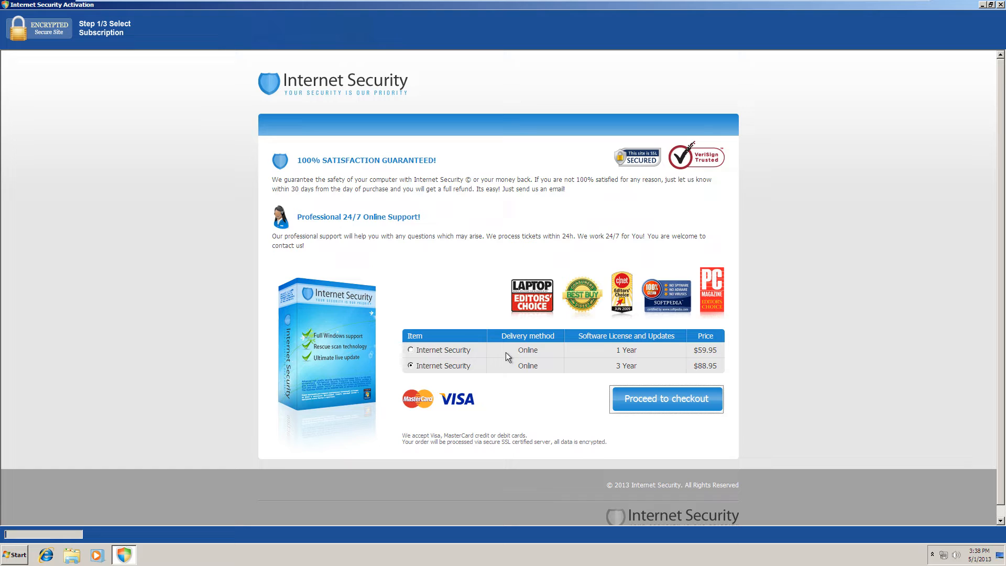
{"action": "left_click", "coordinate": [666, 398]}
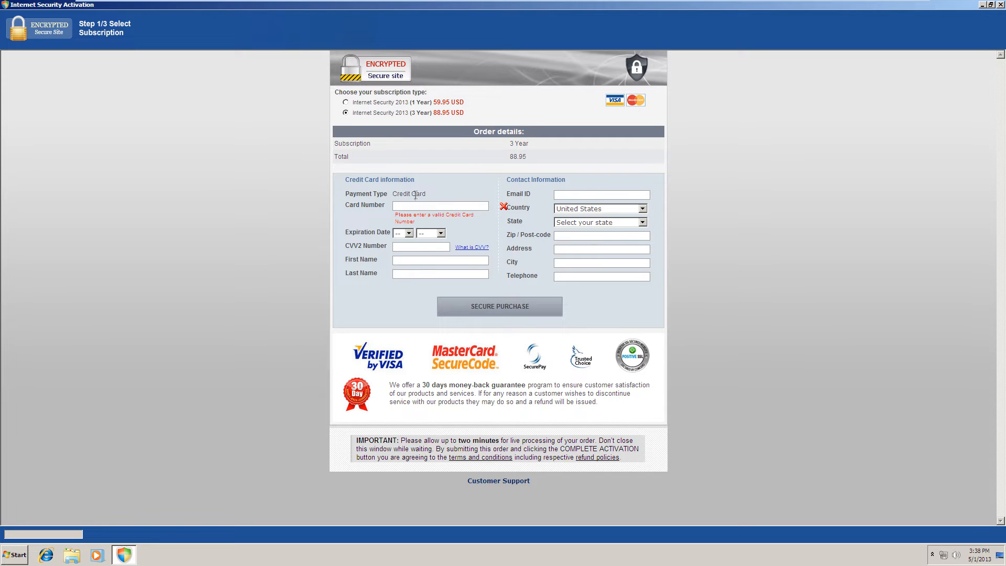
{"action": "left_click", "coordinate": [499, 306]}
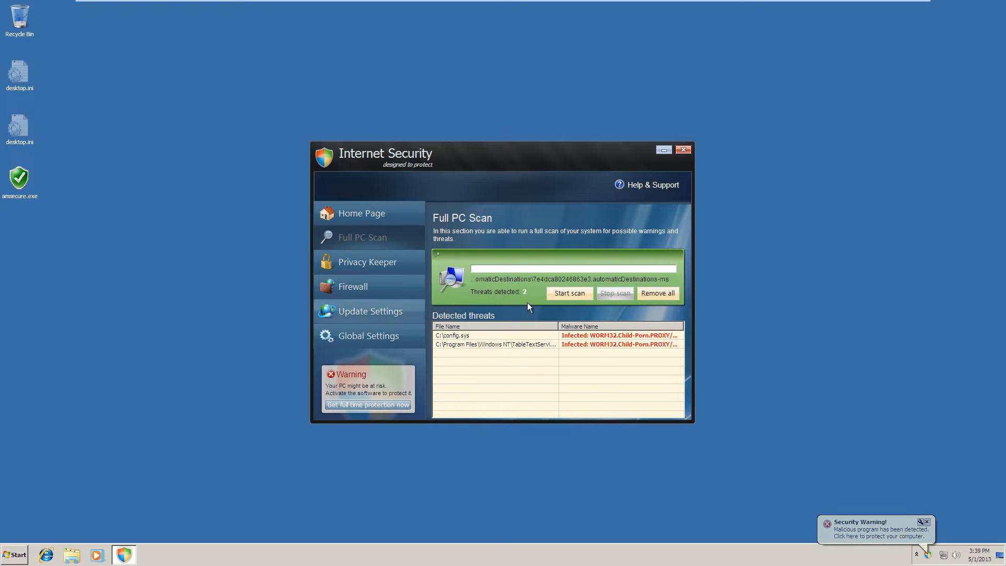
{"action": "mouse_move", "coordinate": [716, 465]}
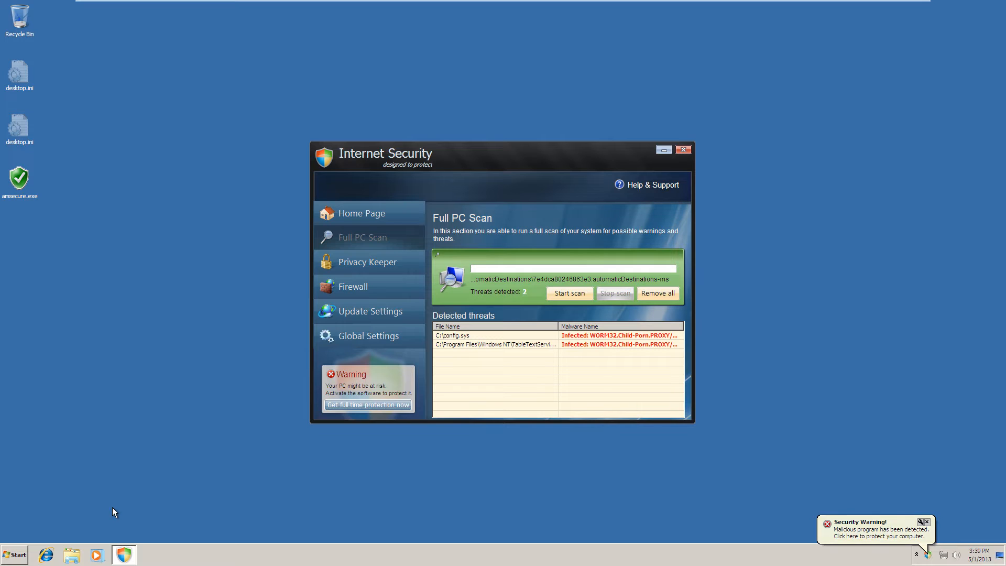
{"action": "mouse_move", "coordinate": [72, 541]}
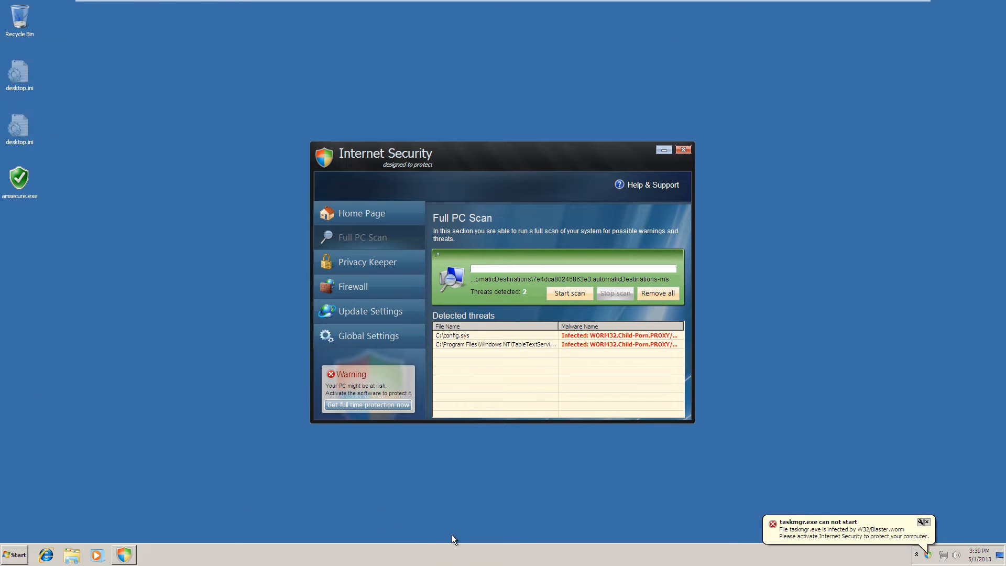
{"action": "left_click", "coordinate": [14, 553]}
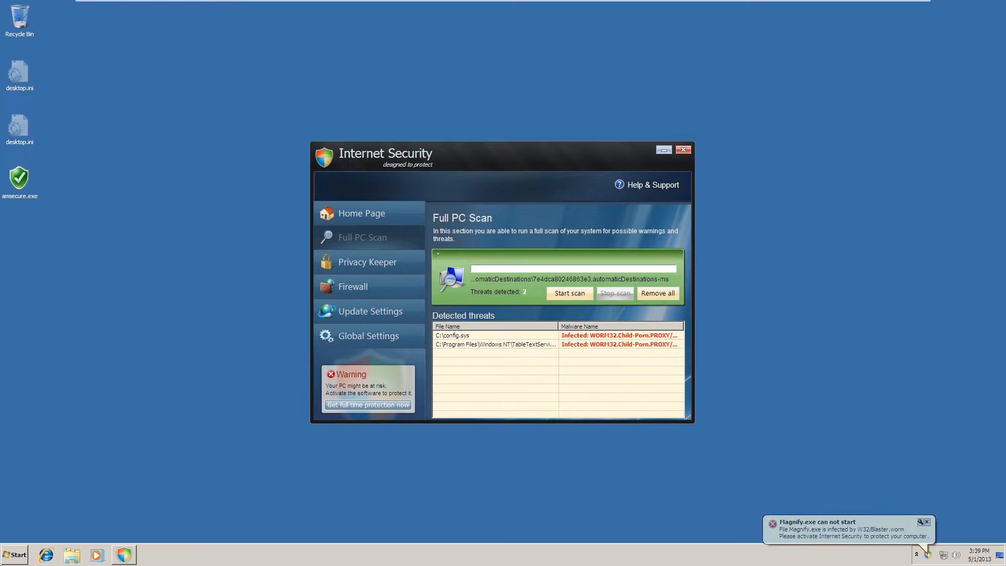
{"action": "left_click", "coordinate": [14, 555]}
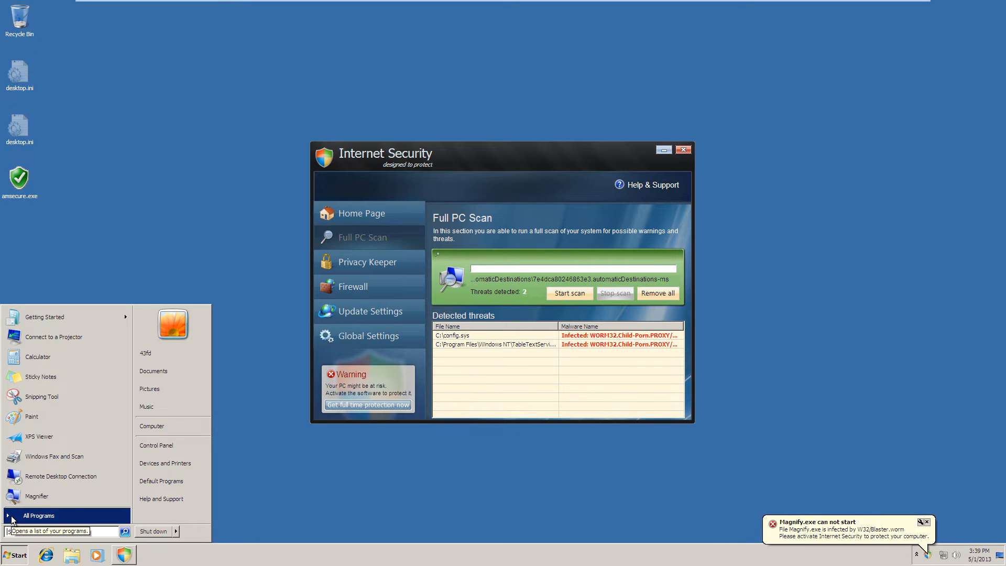
{"action": "type", "text": "sol"}
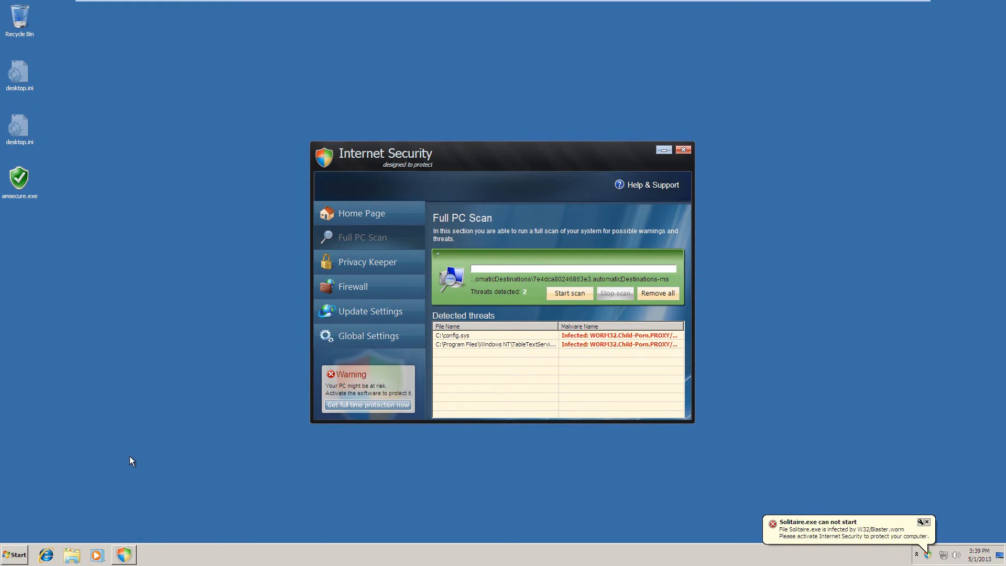
{"action": "left_click", "coordinate": [14, 554]}
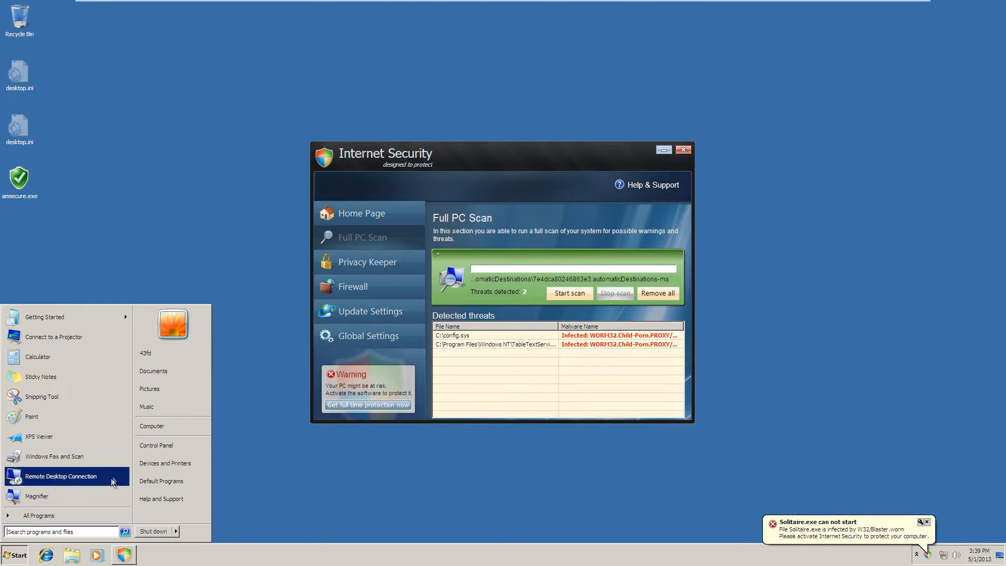
{"action": "left_click", "coordinate": [151, 426]}
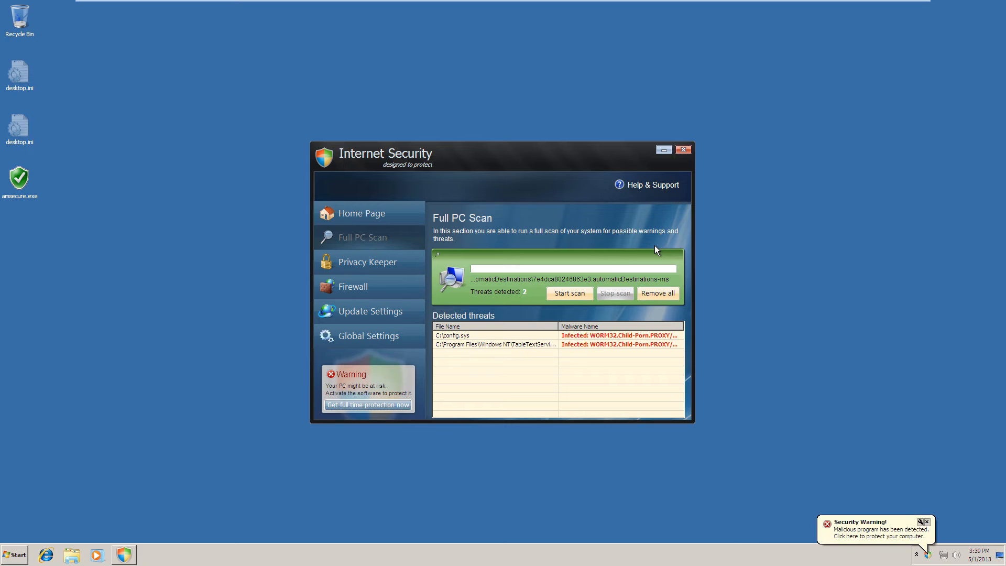
{"action": "mouse_move", "coordinate": [77, 306]}
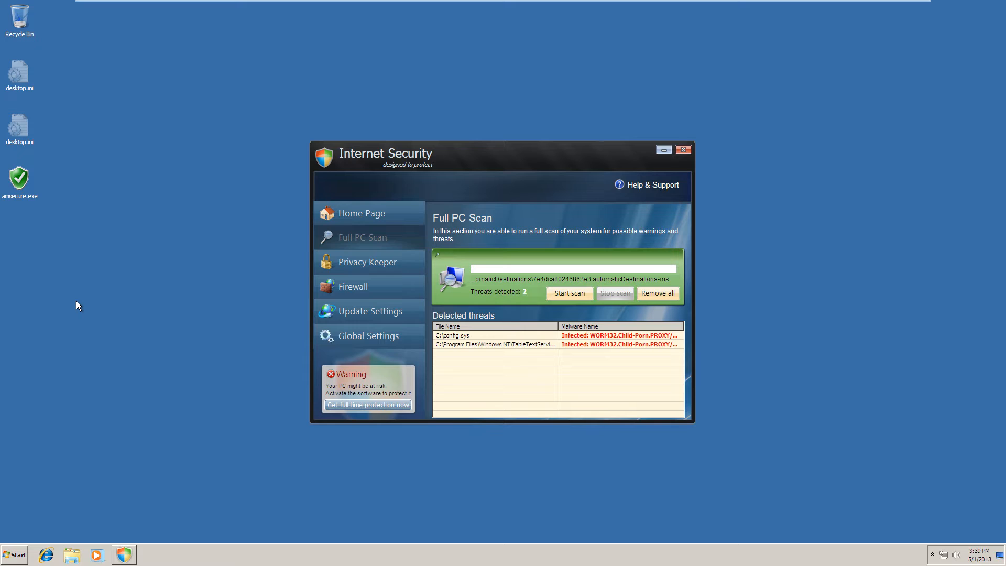
{"action": "mouse_move", "coordinate": [482, 350]}
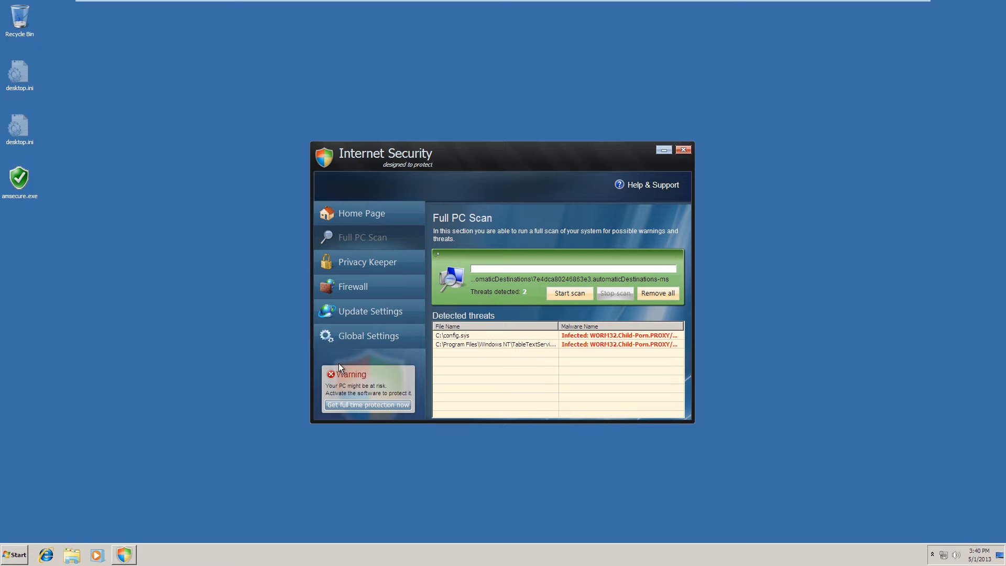
{"action": "mouse_move", "coordinate": [5, 429]}
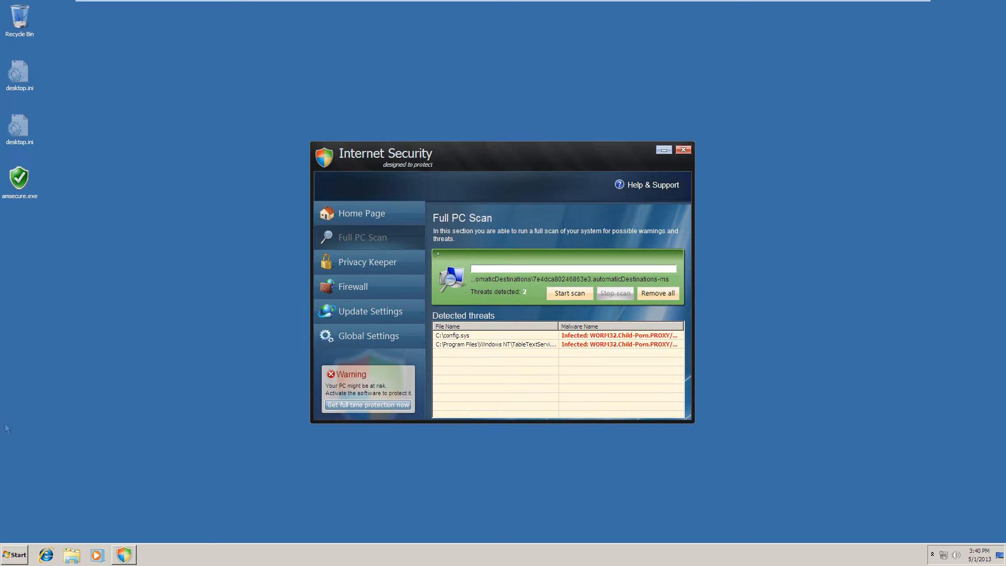
- Restart Windows and boot into Safe Mode with Networking from Advanced Boot Options
{"action": "left_click", "coordinate": [13, 555]}
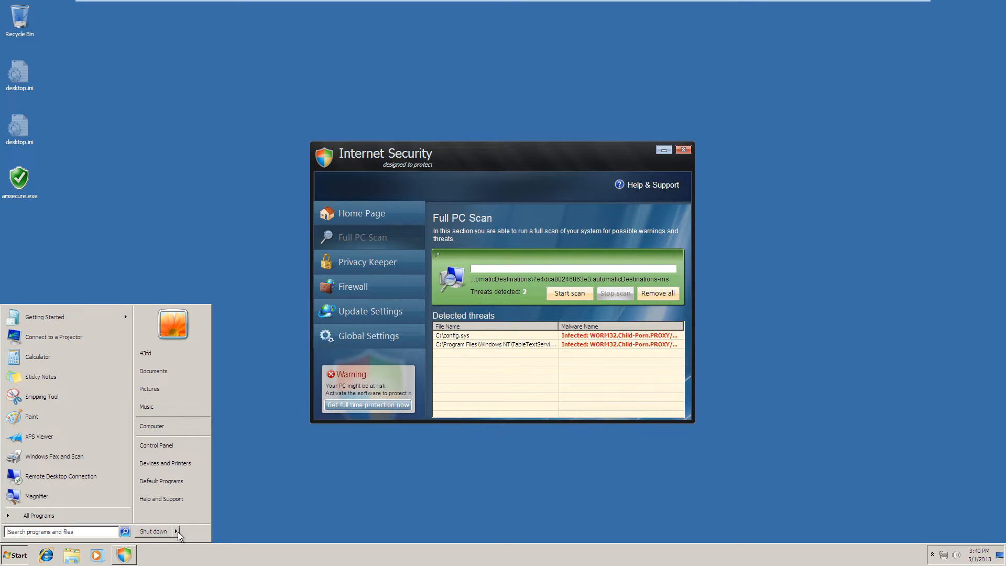
{"action": "left_click", "coordinate": [152, 531]}
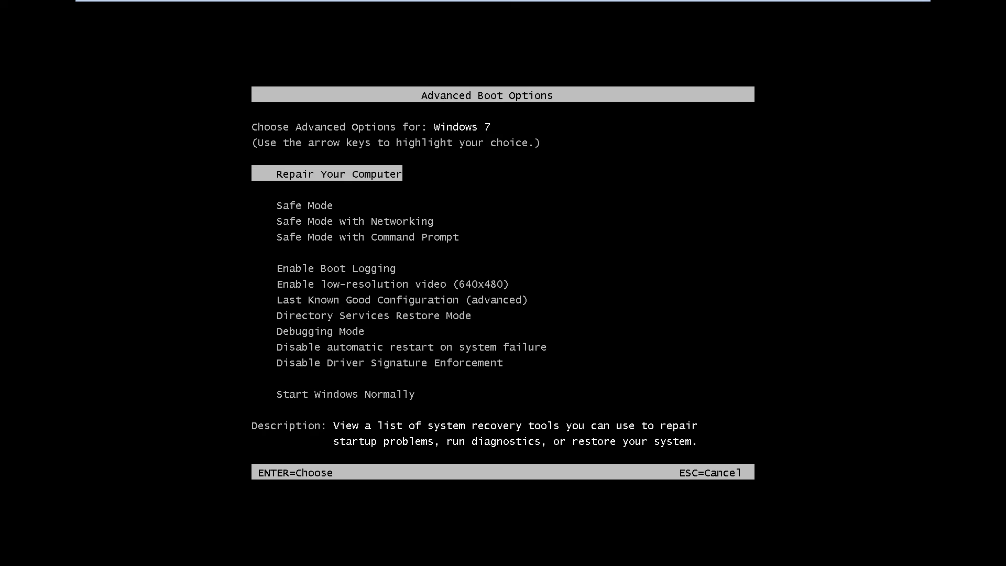
{"action": "key", "text": "down"}
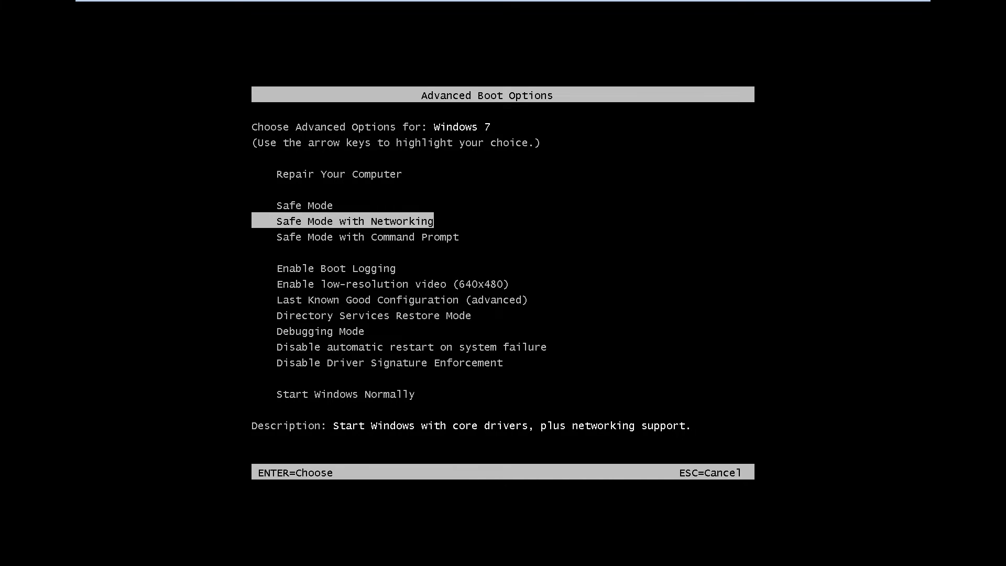
{"action": "key", "text": "enter"}
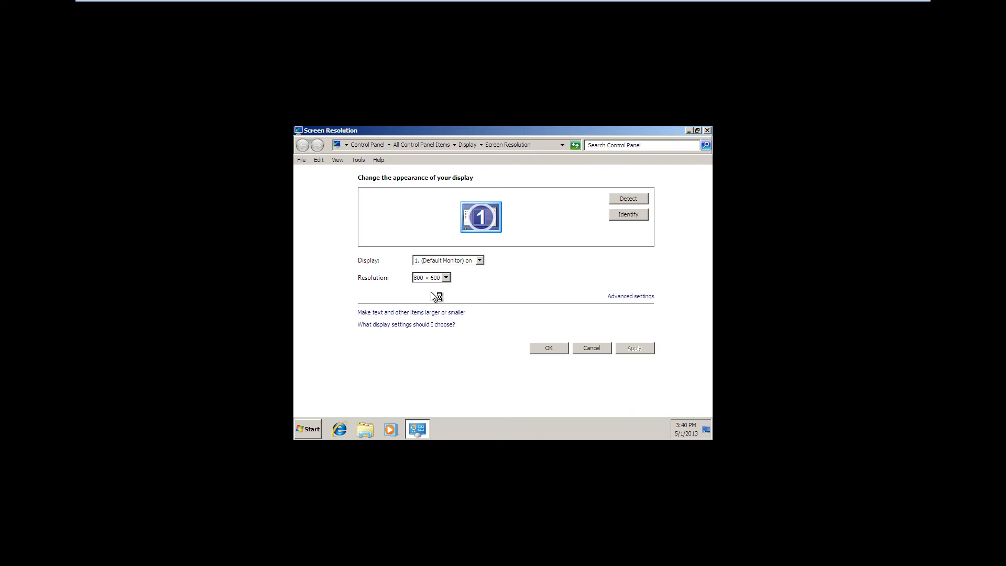
- Raise the Safe Mode screen resolution and dismiss the Safe Mode help window
{"action": "left_click", "coordinate": [445, 277]}
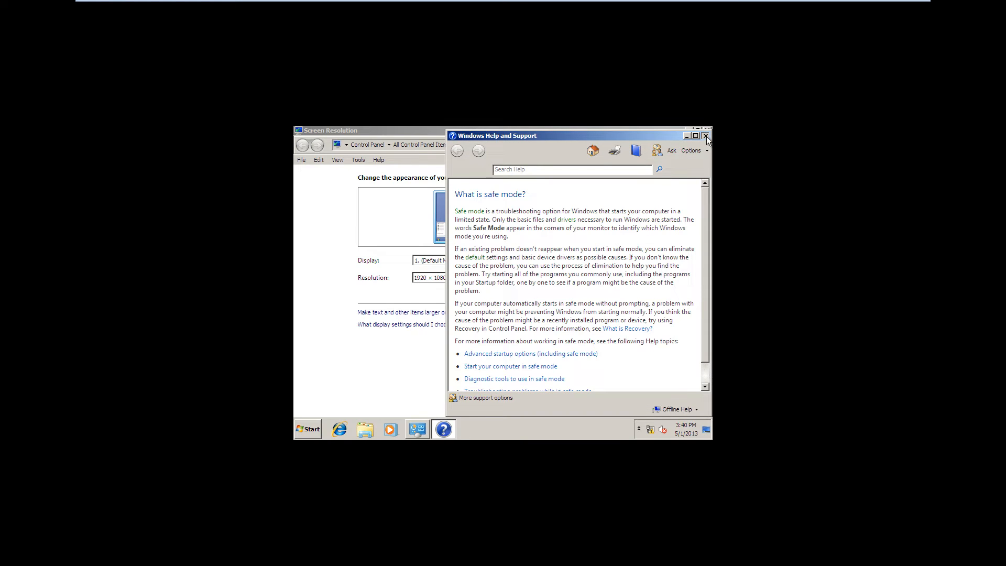
{"action": "left_click", "coordinate": [706, 136]}
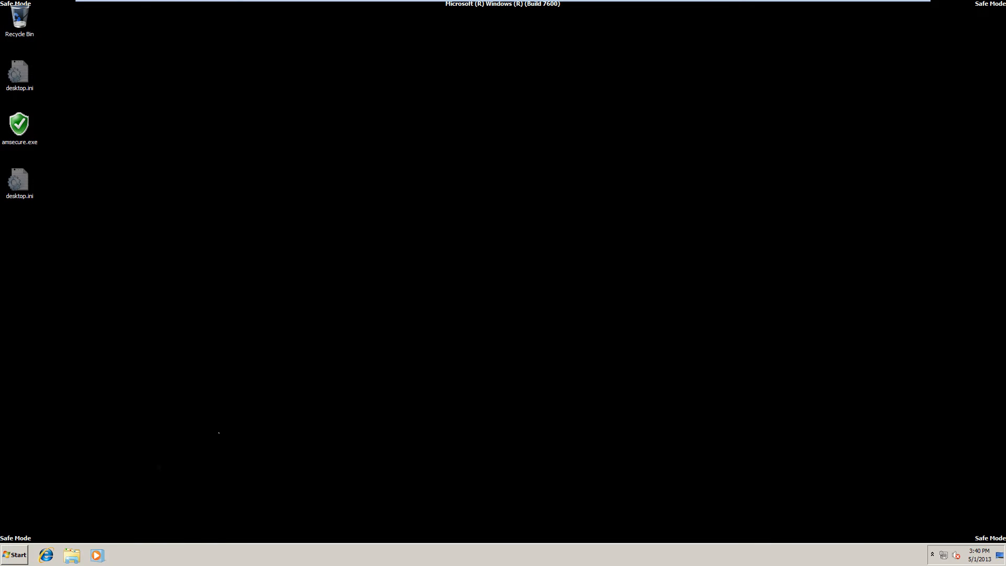
- Run msconfig, review the Startup tab's amsecure.exe entry, close it and start Internet Explorer
{"action": "left_click", "coordinate": [13, 554]}
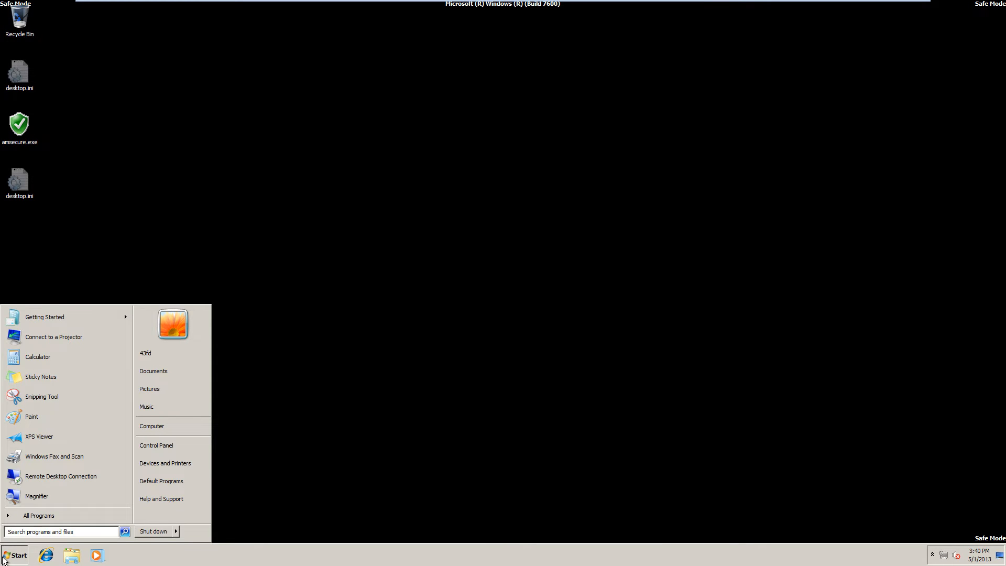
{"action": "type", "text": "msco"}
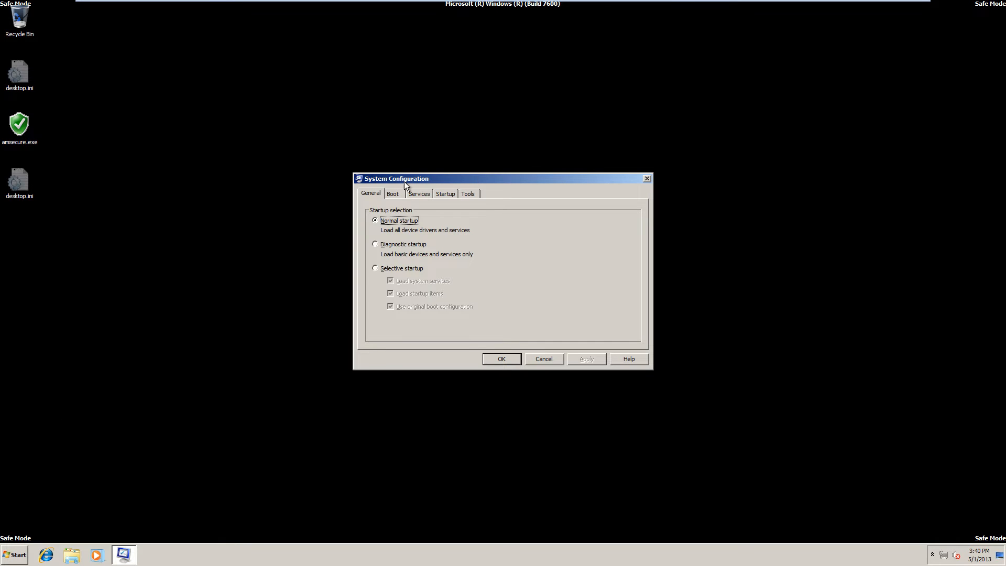
{"action": "left_click", "coordinate": [444, 193]}
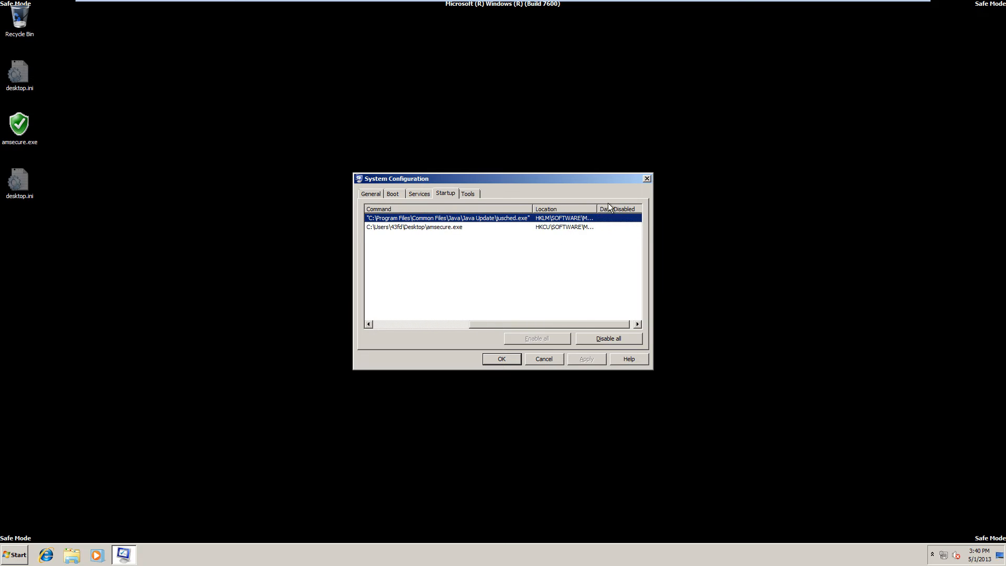
{"action": "scroll", "scroll_direction": "right", "scroll_amount": 3}
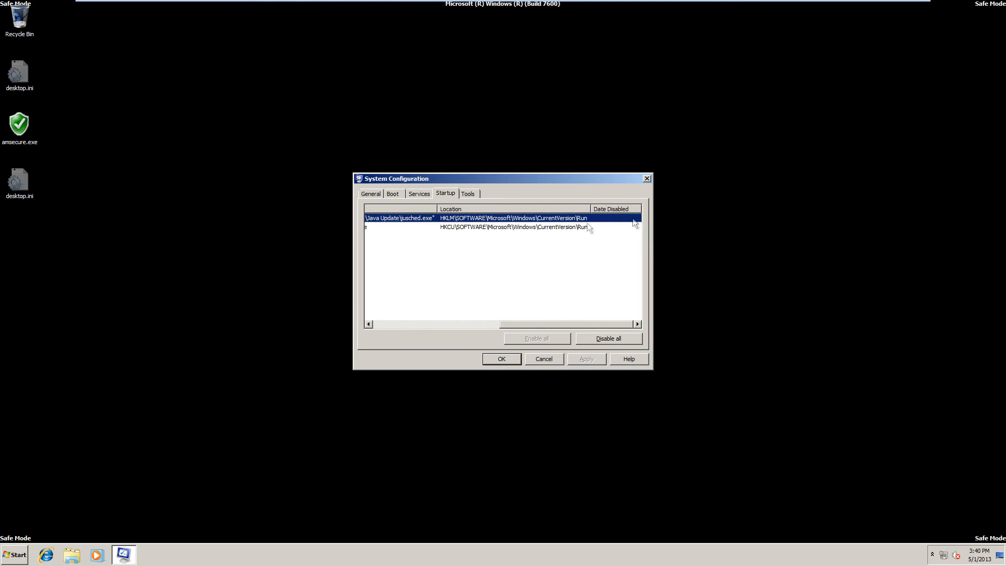
{"action": "left_click", "coordinate": [501, 359]}
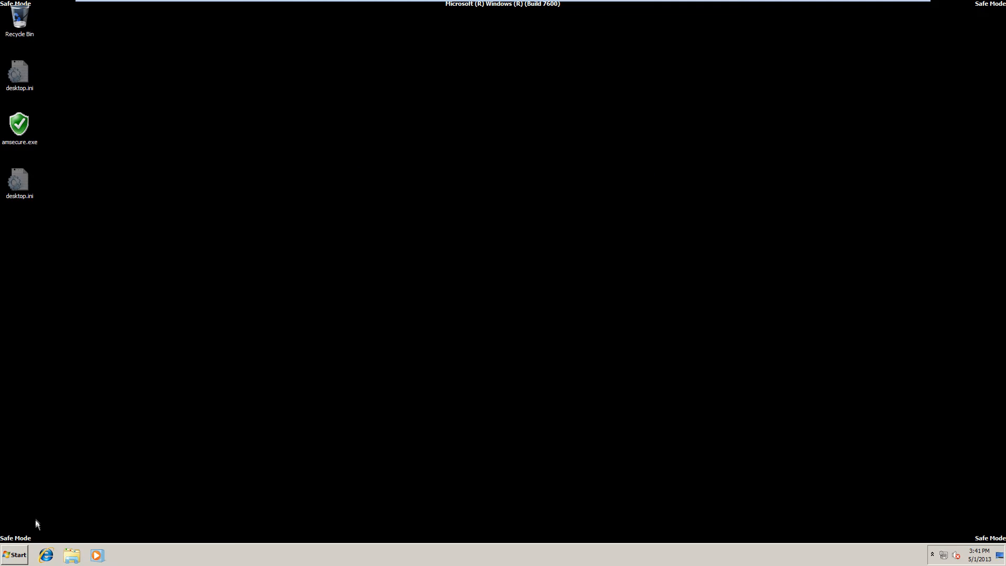
{"action": "left_click", "coordinate": [45, 556]}
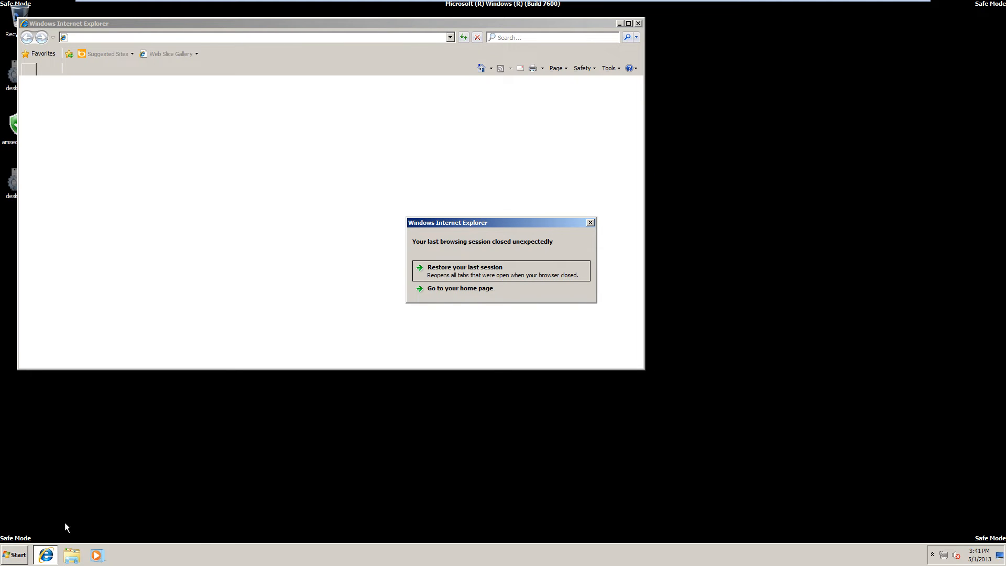
- Restore the last browsing session, close the payment page and go to the Internet Security 2013 site's home page
{"action": "left_click", "coordinate": [465, 267]}
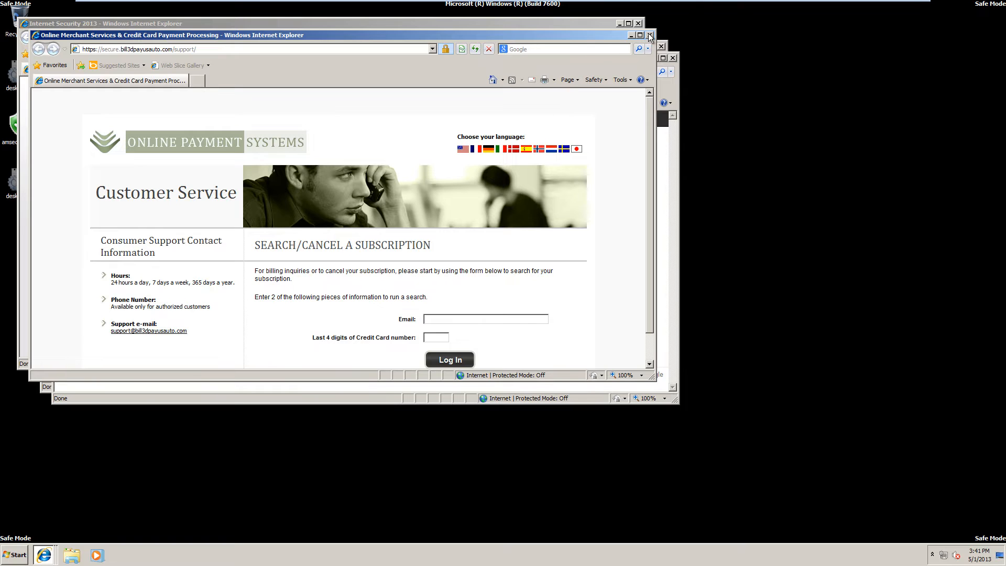
{"action": "left_click", "coordinate": [649, 34]}
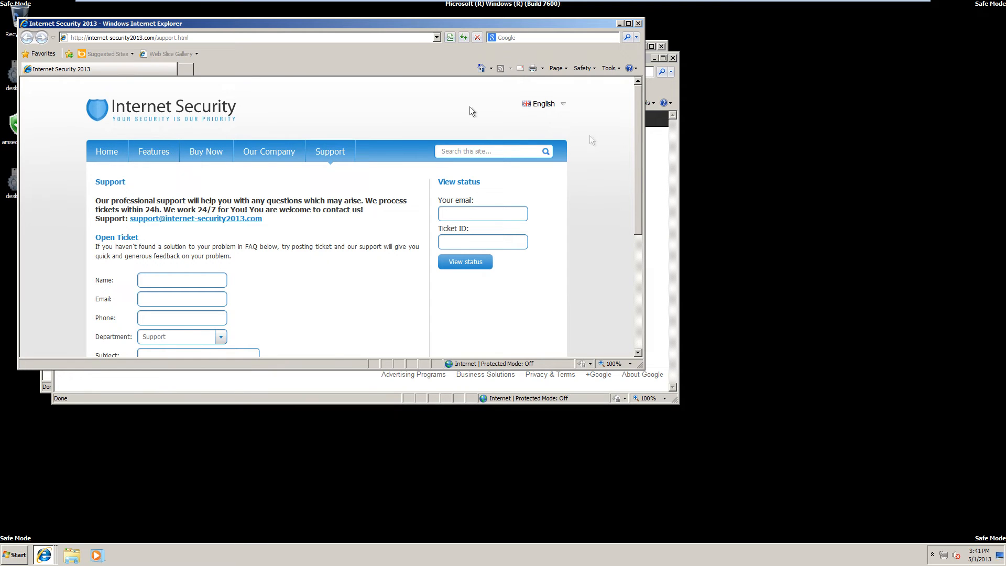
{"action": "left_click", "coordinate": [107, 151]}
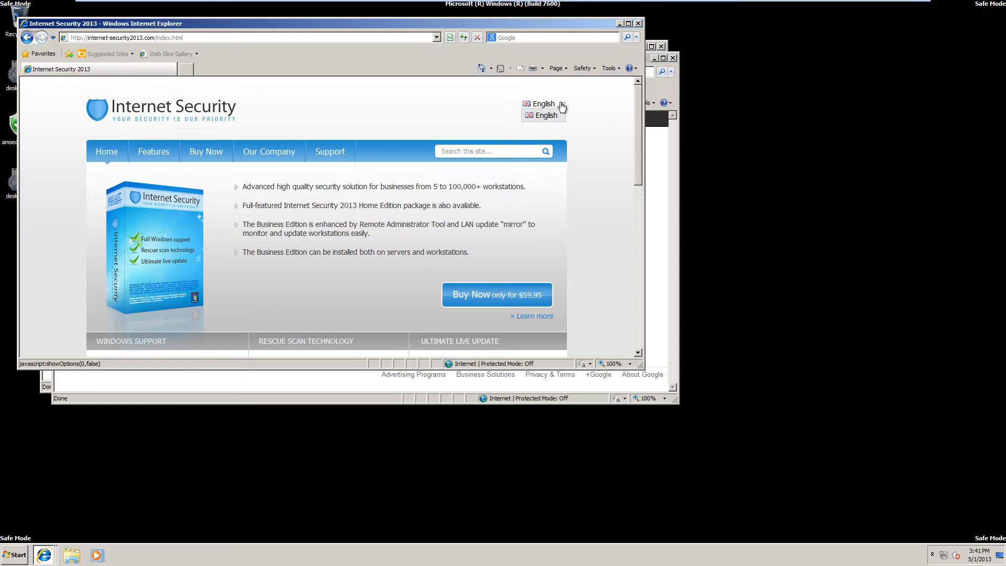
{"action": "left_click", "coordinate": [544, 103]}
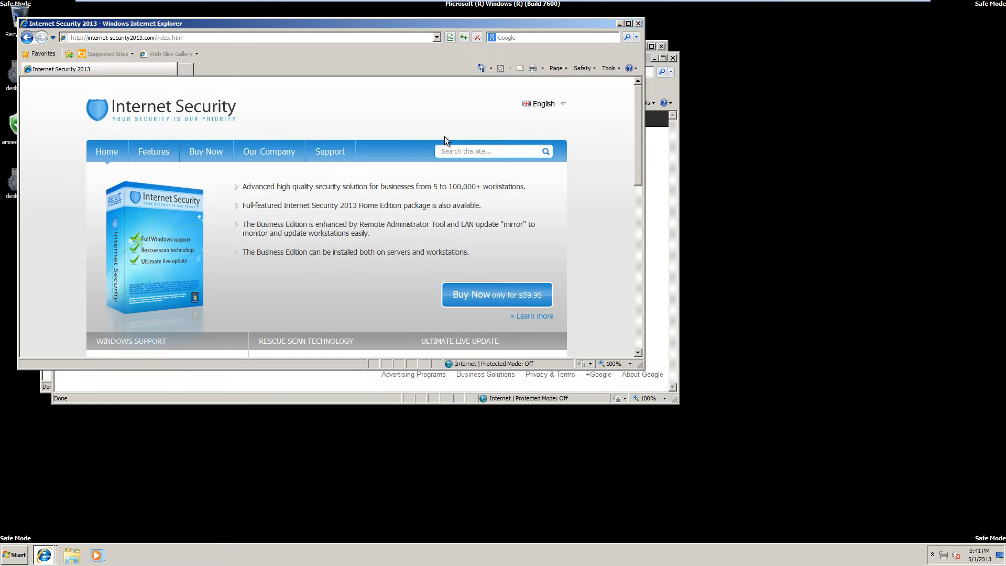
- Read through the fake vendor site to its Our Company page, then close that window
{"action": "scroll", "scroll_direction": "down", "scroll_amount": 3}
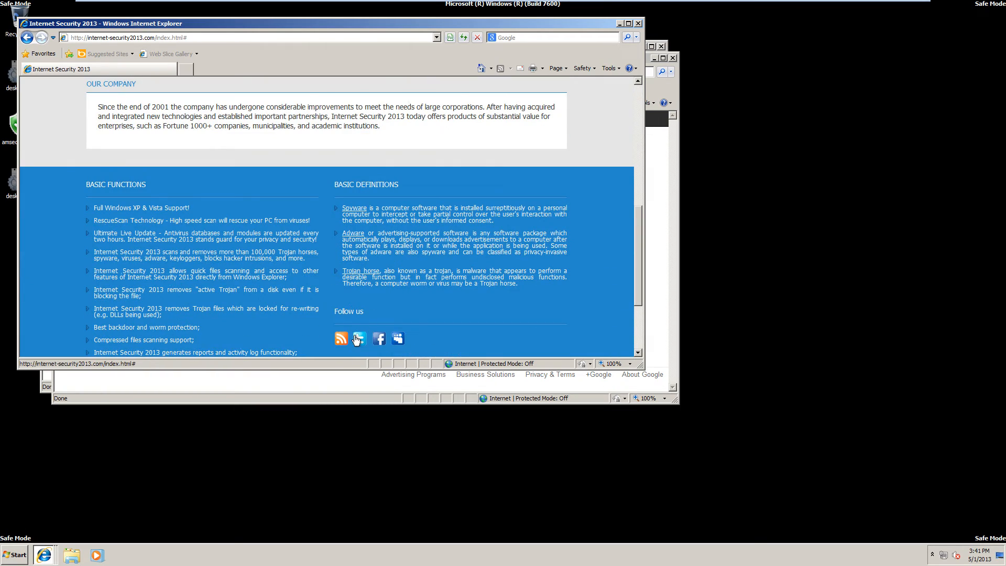
{"action": "scroll", "scroll_direction": "down", "scroll_amount": 3}
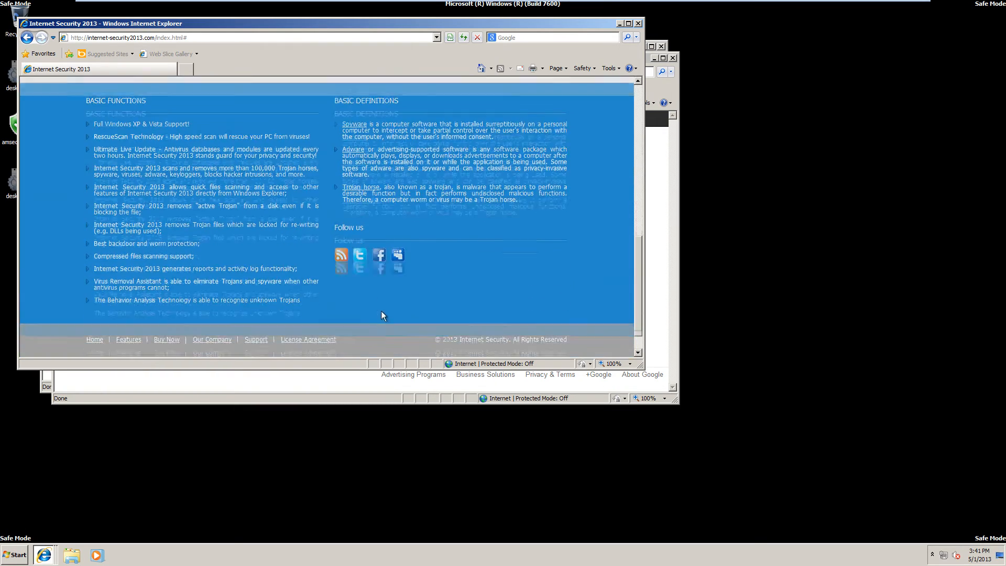
{"action": "scroll", "scroll_direction": "up", "scroll_amount": 3}
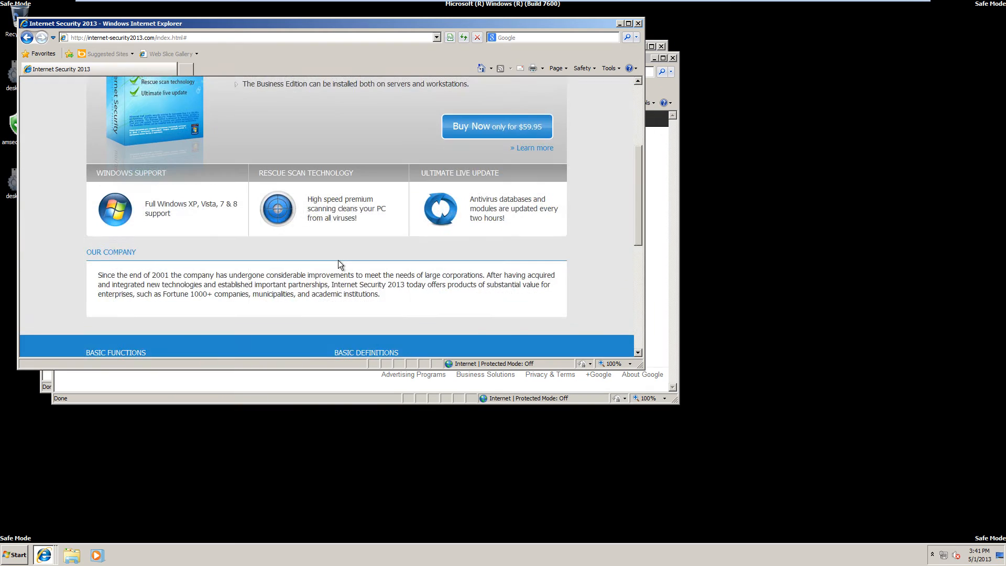
{"action": "scroll", "scroll_direction": "down", "scroll_amount": 3}
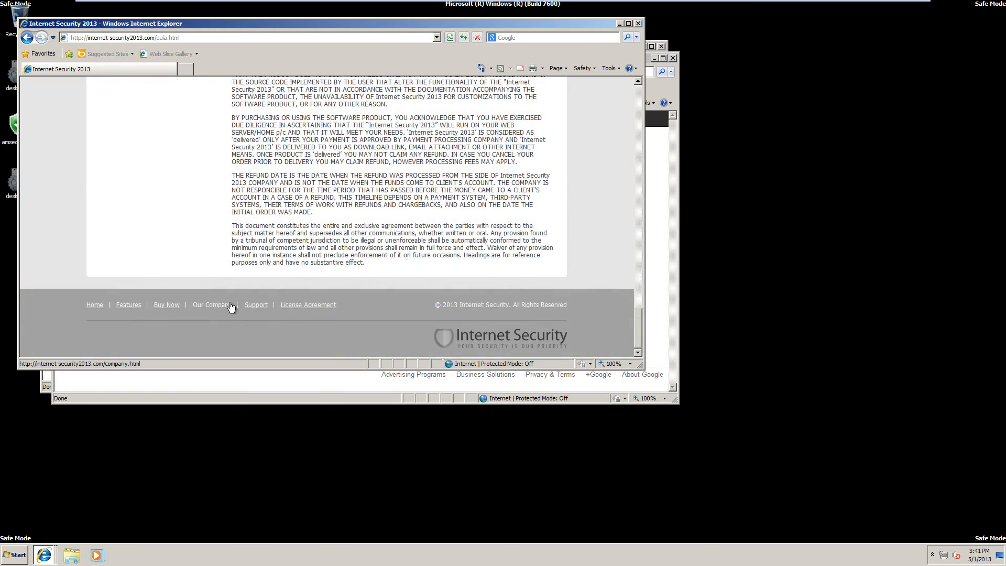
{"action": "left_click", "coordinate": [214, 305]}
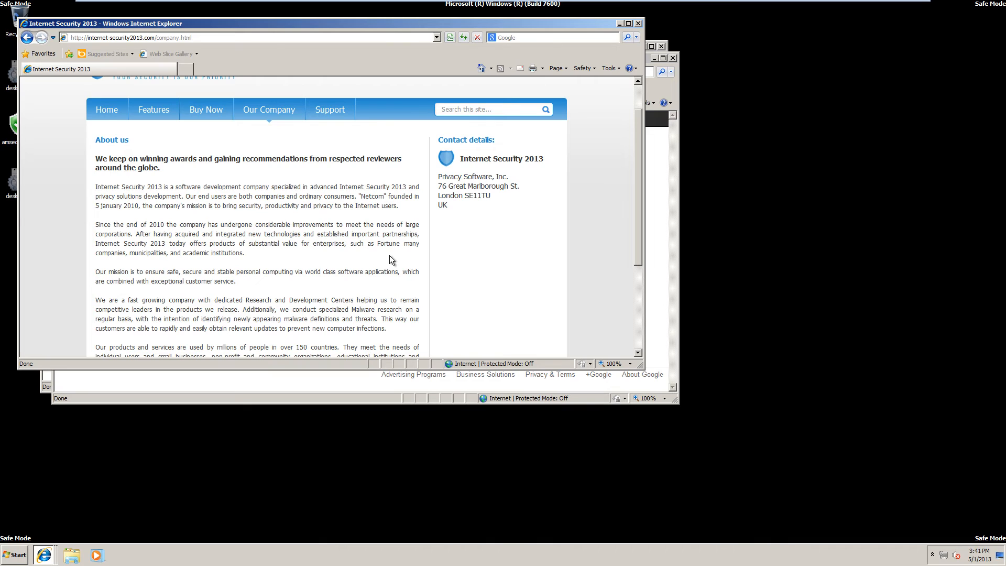
{"action": "mouse_move", "coordinate": [498, 176]}
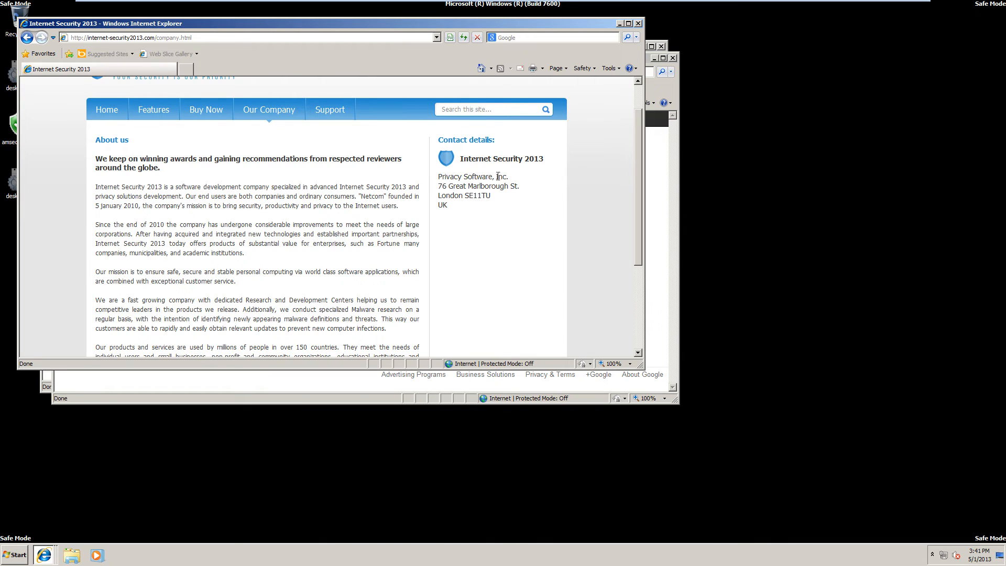
{"action": "mouse_move", "coordinate": [421, 179]}
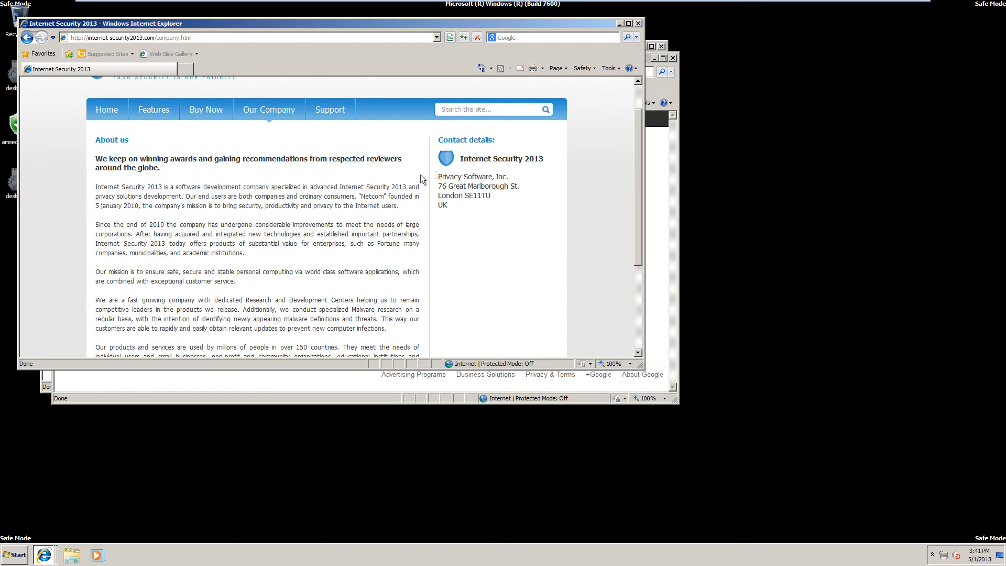
{"action": "mouse_move", "coordinate": [478, 158]}
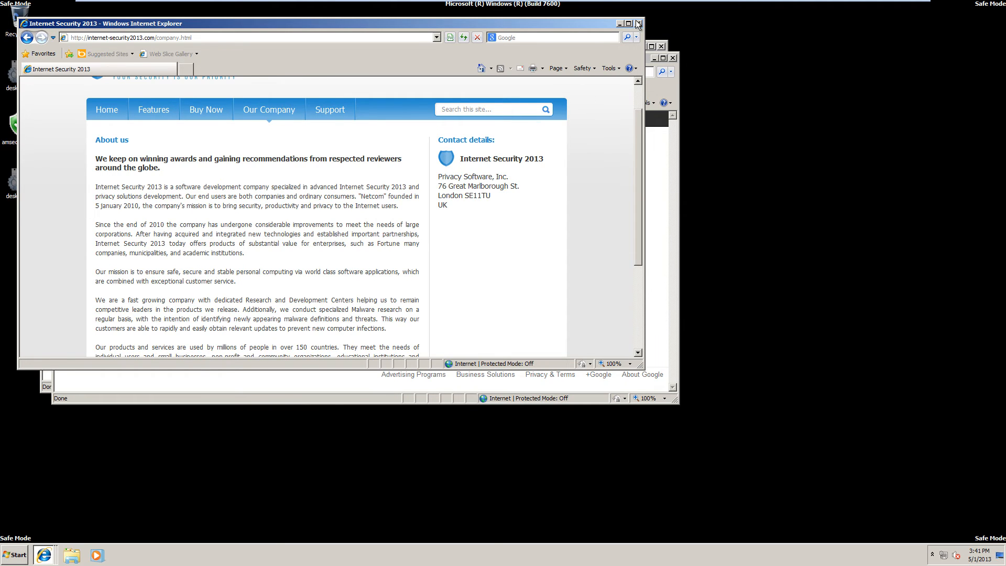
{"action": "left_click", "coordinate": [638, 24]}
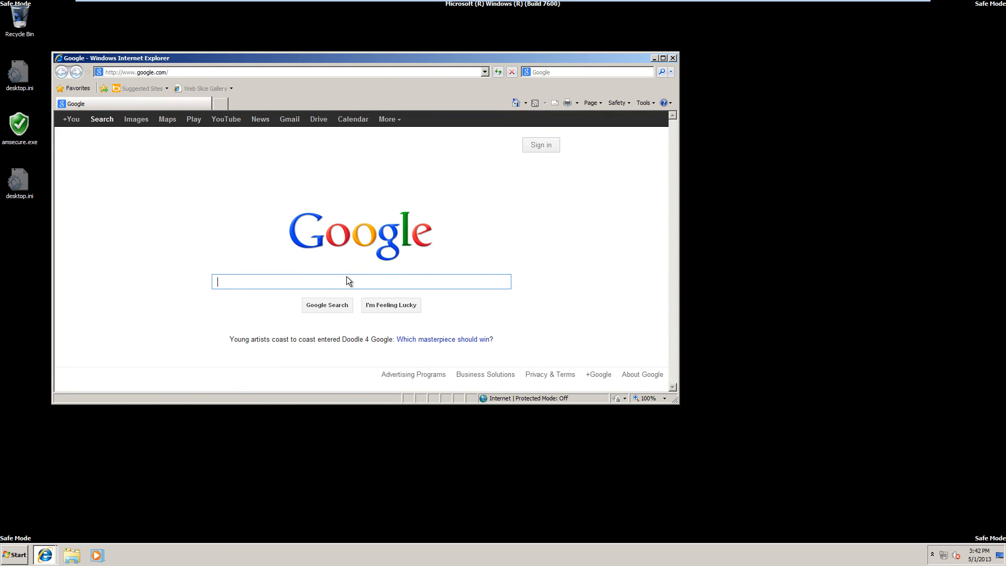
- Search Google for mbam, run the downloaded Malwarebytes installer and accept its license
{"action": "type", "text": "mbam"}
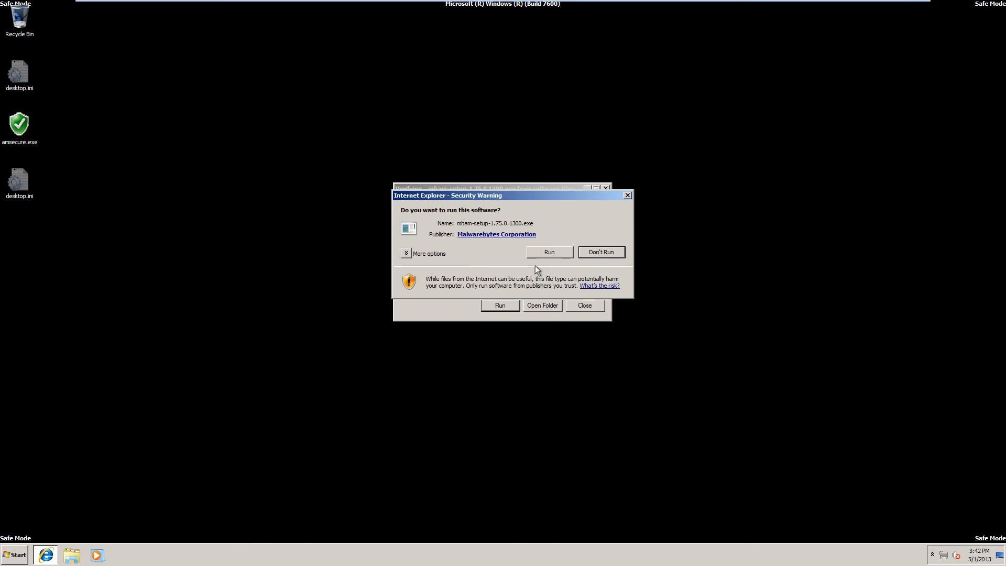
{"action": "left_click", "coordinate": [548, 252]}
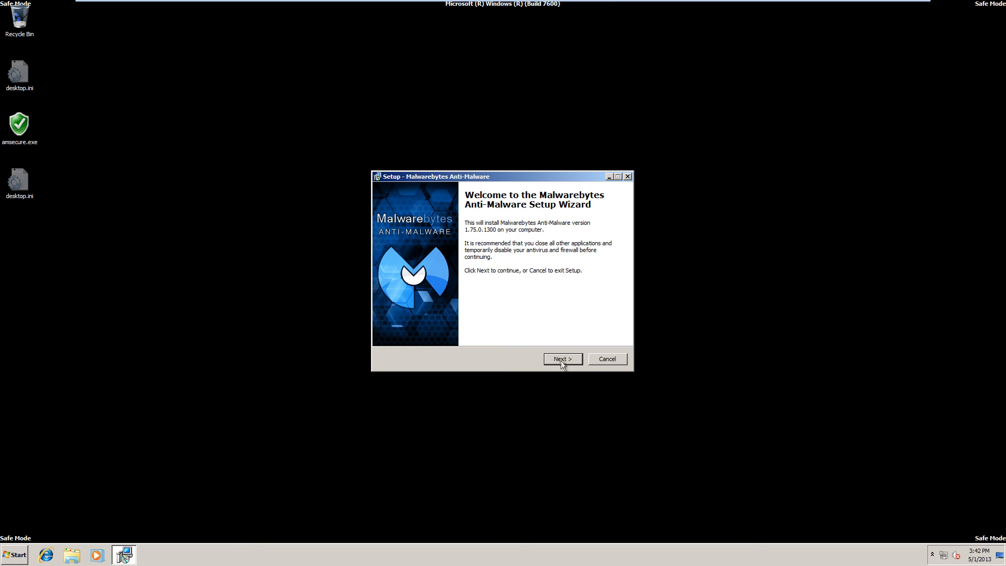
{"action": "left_click", "coordinate": [562, 359]}
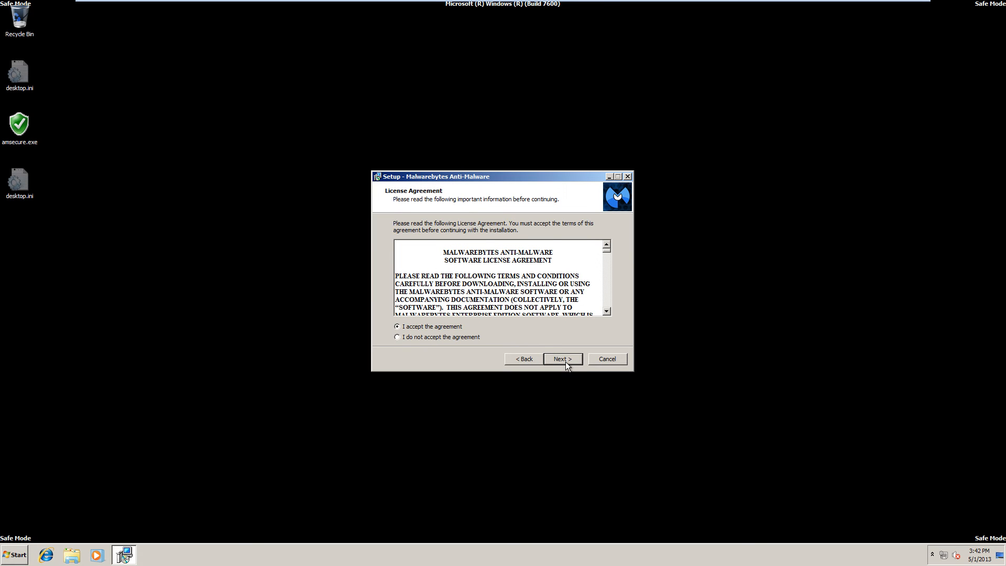
{"action": "left_click", "coordinate": [561, 359]}
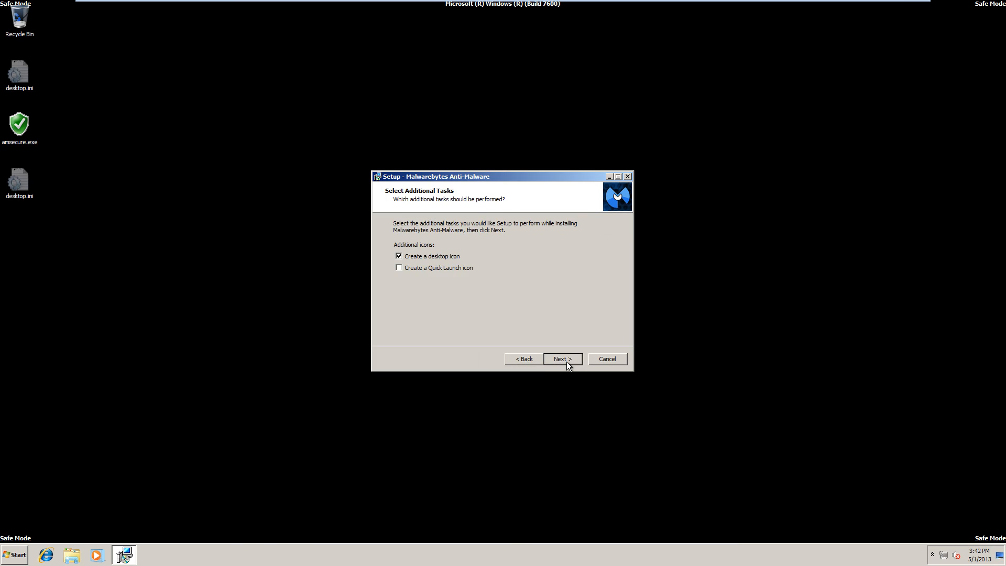
- Finish installing with a desktop shortcut, declining the free PRO trial, and launch the scanner
{"action": "left_click", "coordinate": [562, 358]}
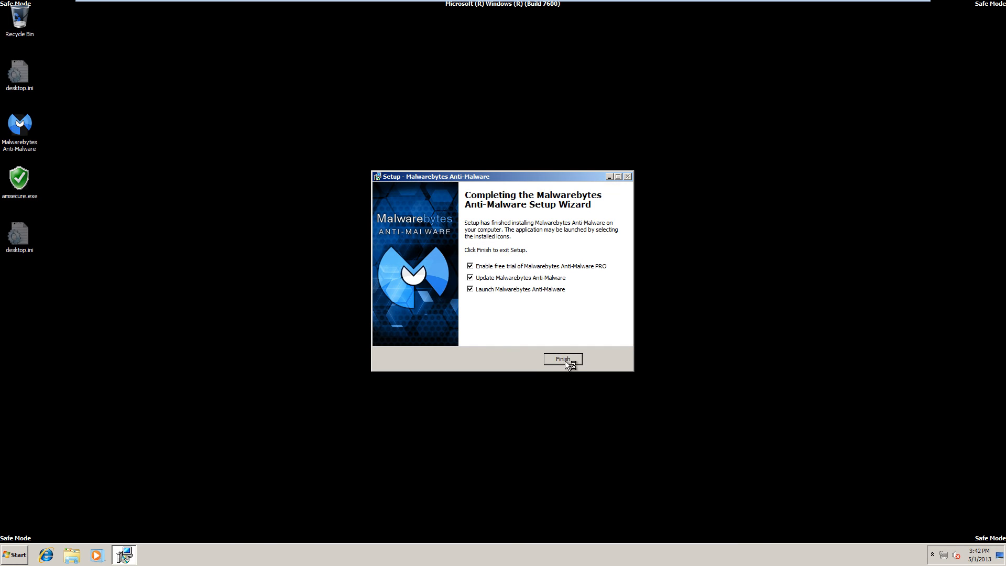
{"action": "left_click", "coordinate": [469, 265]}
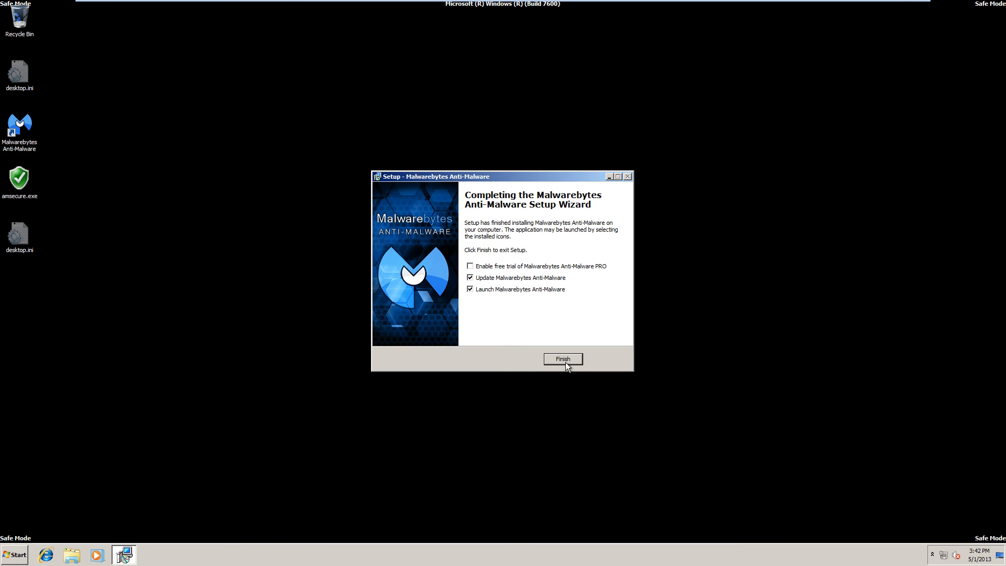
{"action": "left_click", "coordinate": [562, 359]}
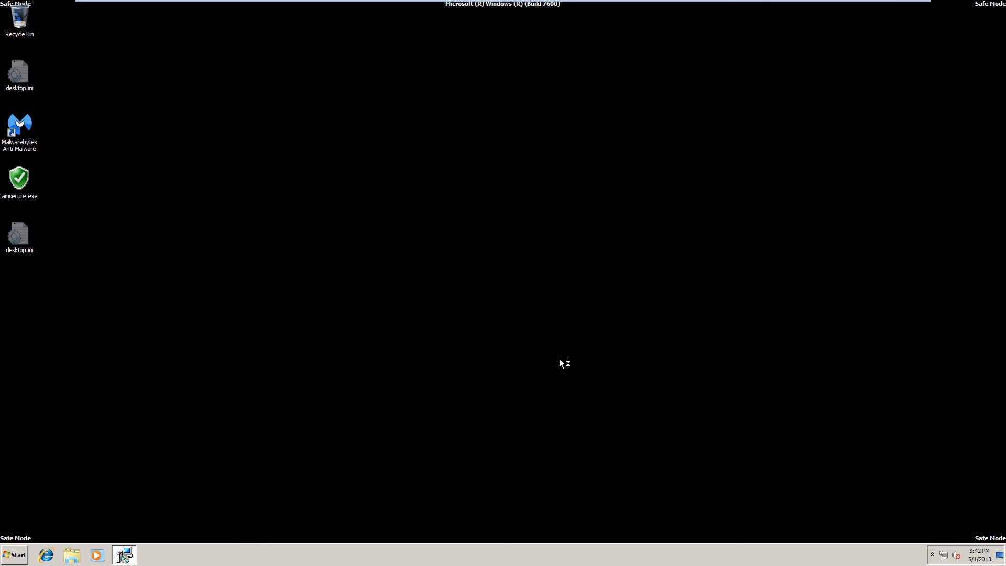
- Run a Malwarebytes quick scan and show its two Trojan.FkAdw detections for amsecure.exe
{"action": "double_click", "coordinate": [19, 127]}
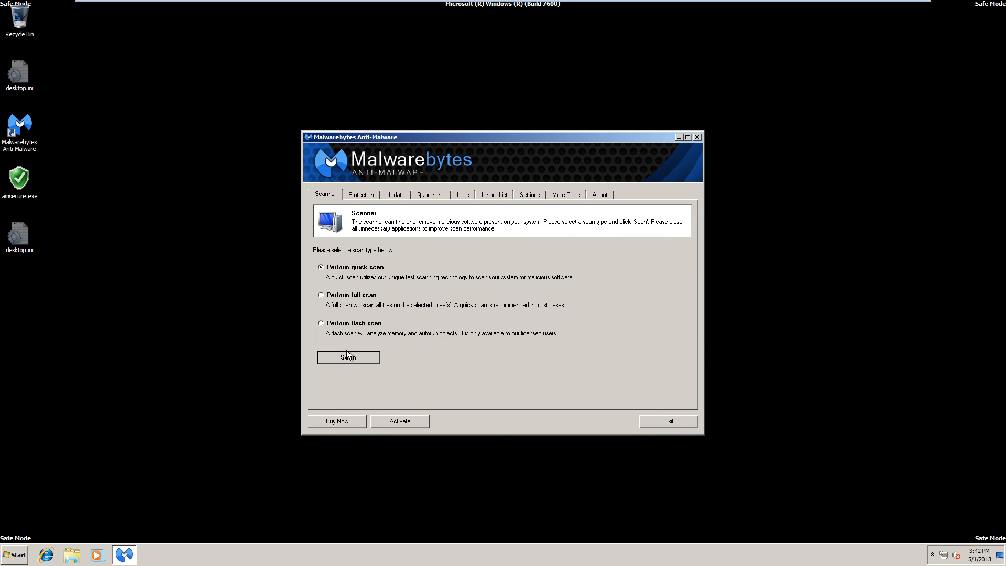
{"action": "left_click", "coordinate": [348, 356]}
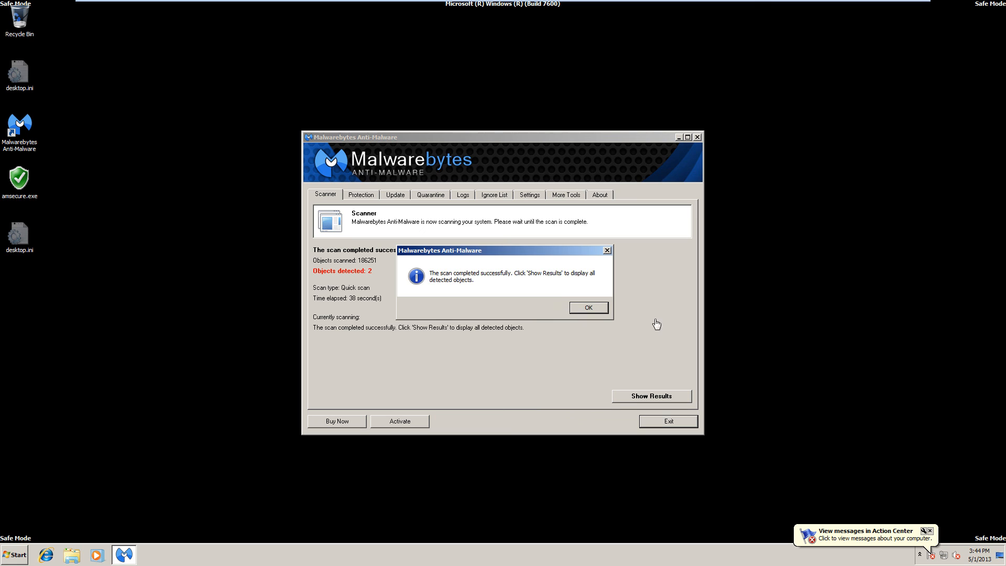
{"action": "left_click", "coordinate": [587, 307]}
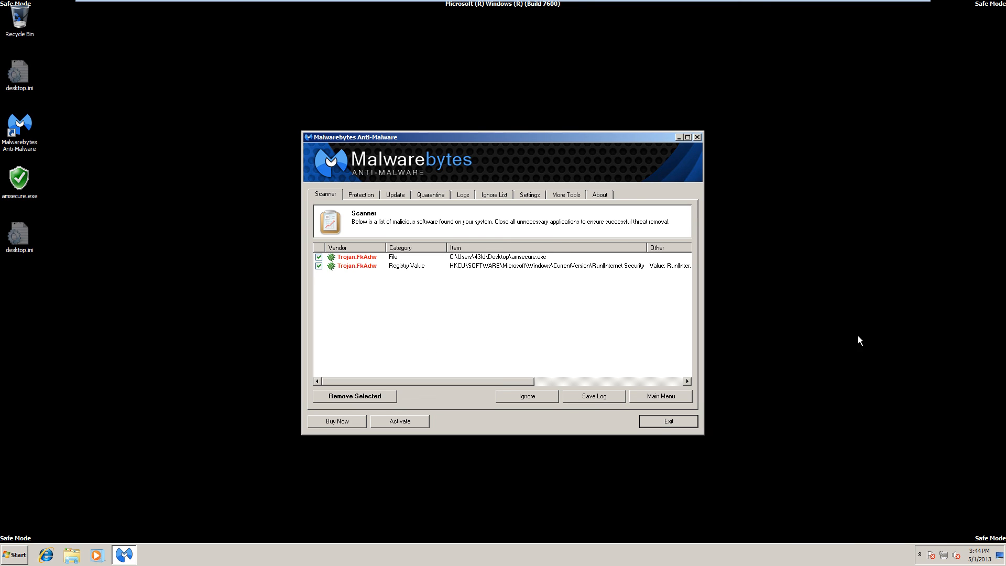
{"action": "mouse_move", "coordinate": [547, 415]}
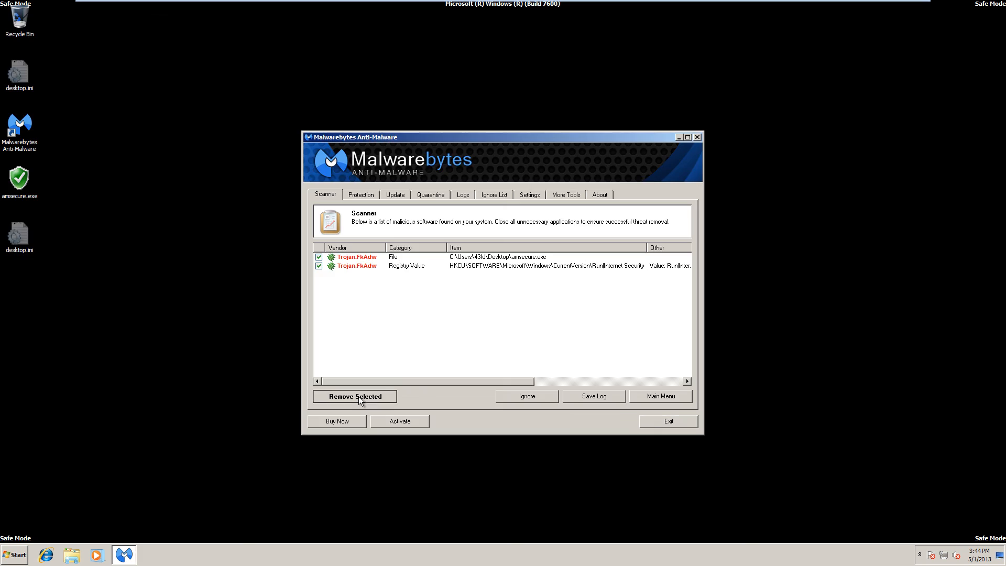
- Remove both Trojan.FkAdw items and close the Notepad log confirming their deletion
{"action": "left_click", "coordinate": [354, 396]}
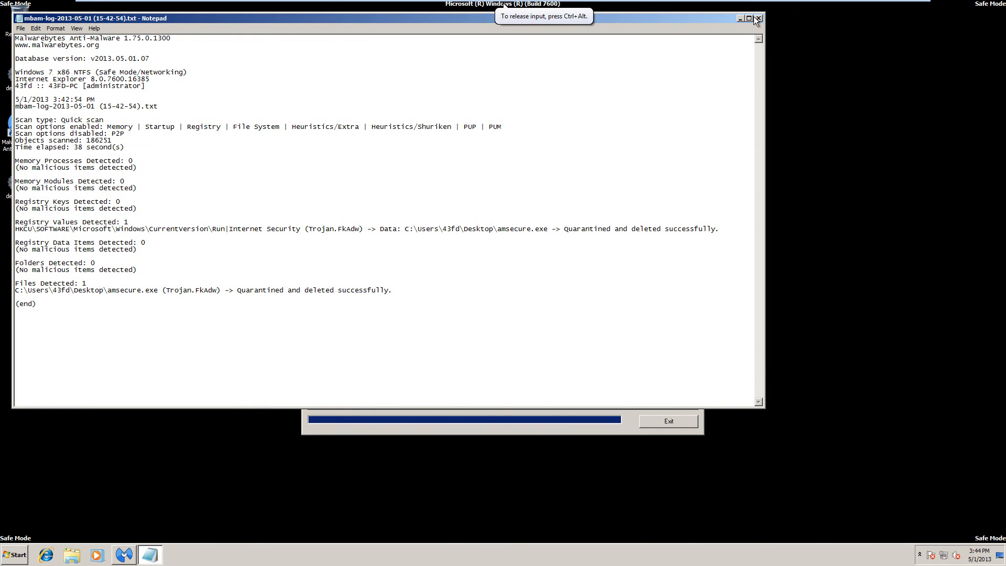
{"action": "left_click", "coordinate": [757, 18]}
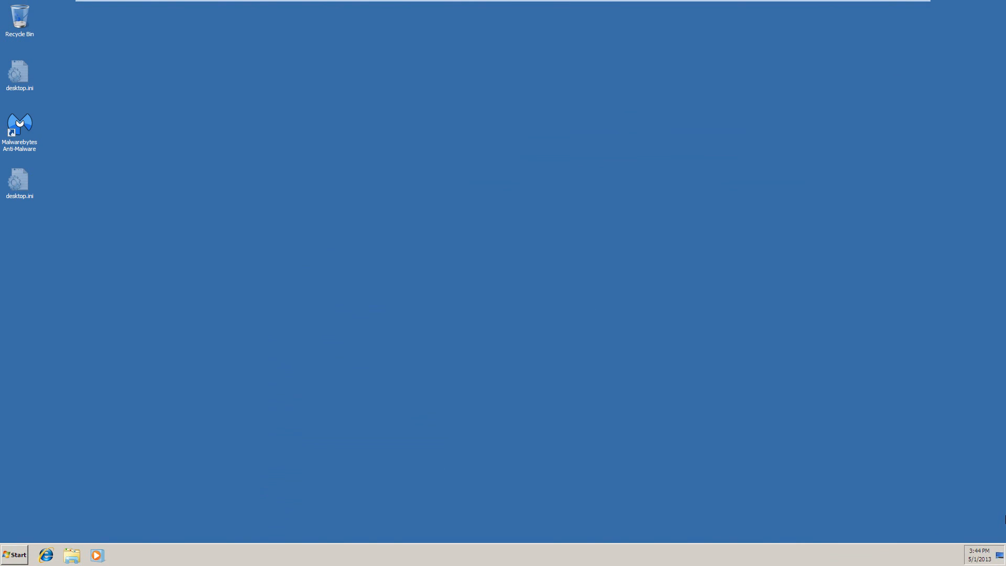